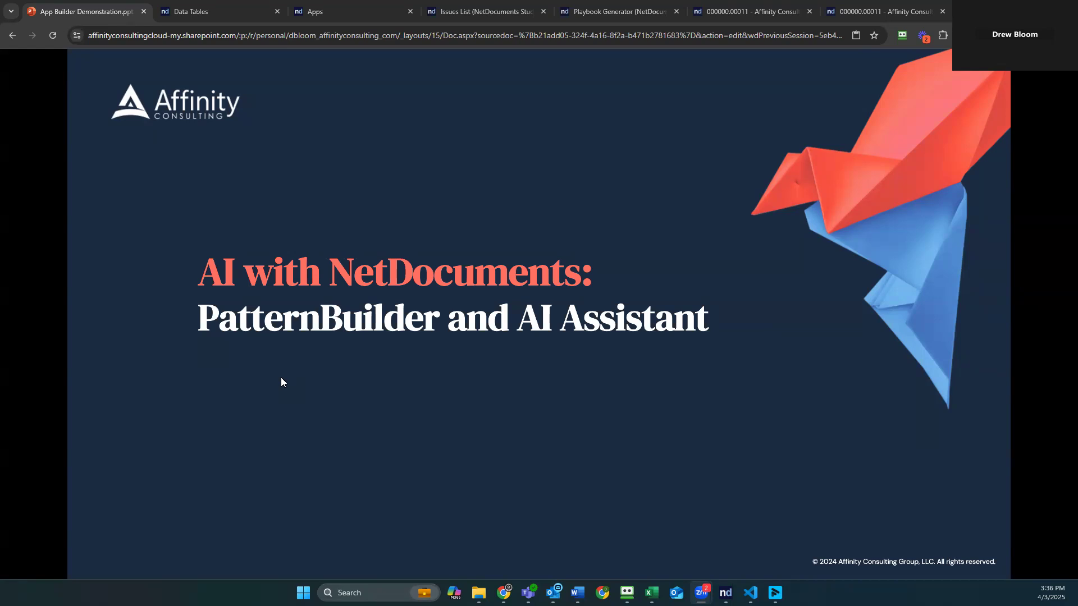
{"action": "mouse_move", "coordinate": [614, 372]}
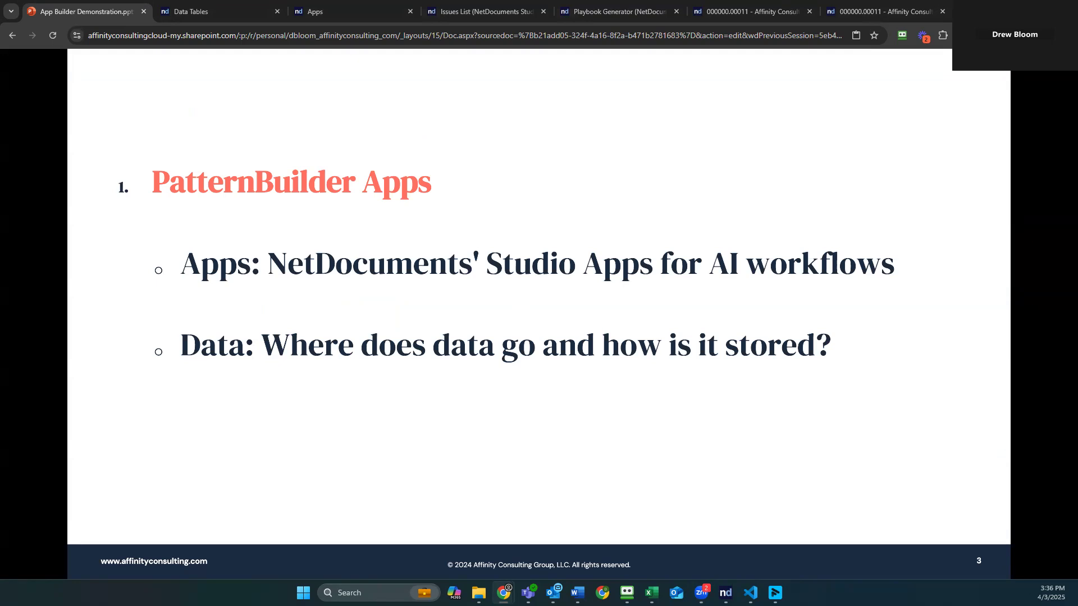
Advance the presentation from the title slide to slide 3, PatternBuilder Apps.
{"action": "left_click", "coordinate": [343, 11]}
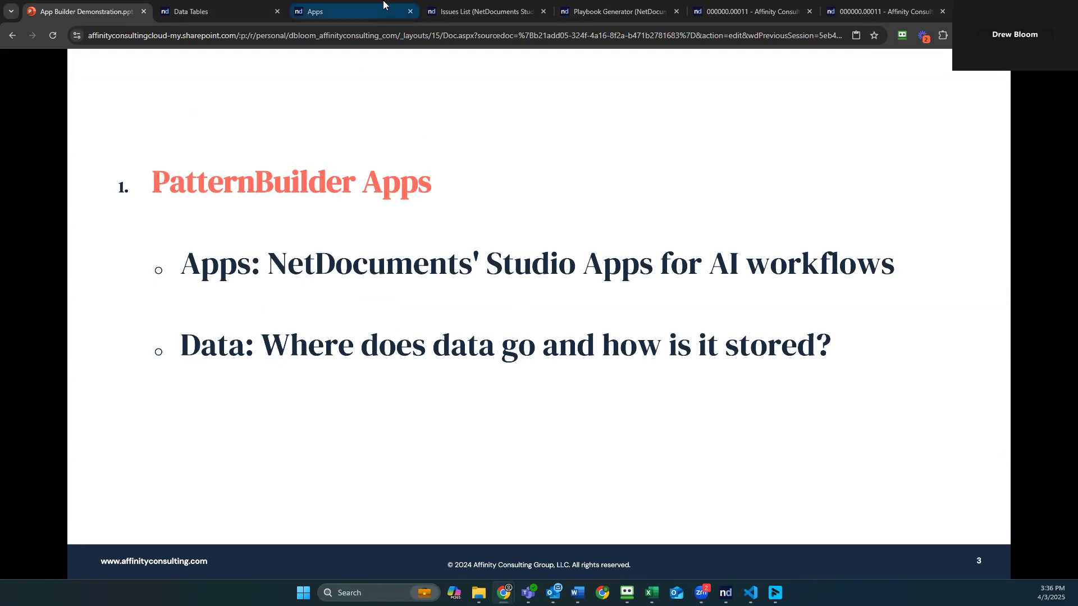
Show the Admin Console Apps list with 14 activated Studio apps in Clients-Demo.
{"action": "left_click", "coordinate": [353, 12]}
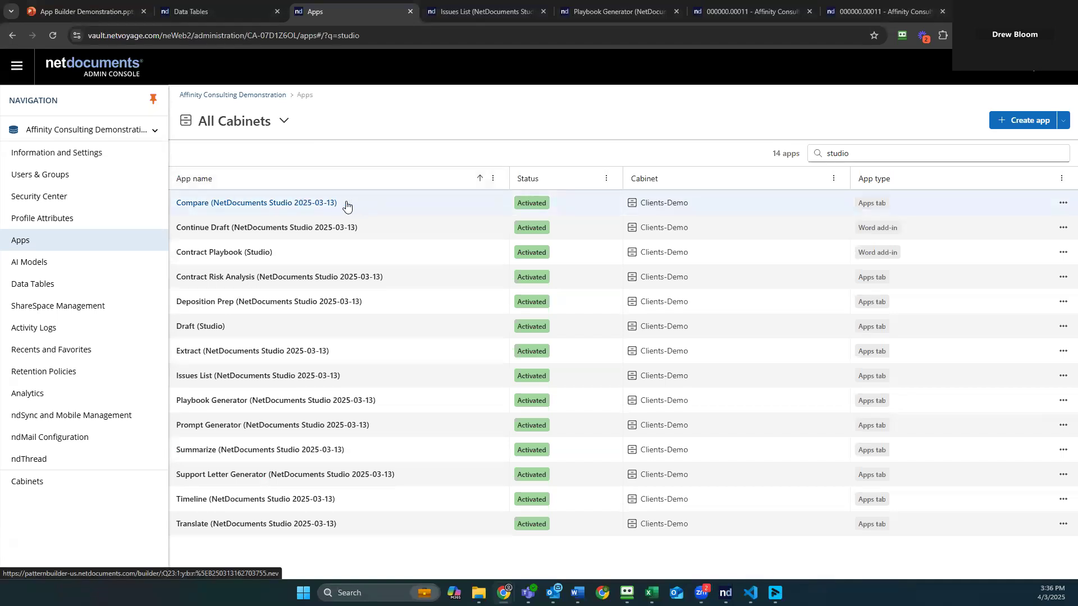
{"action": "mouse_move", "coordinate": [381, 232]}
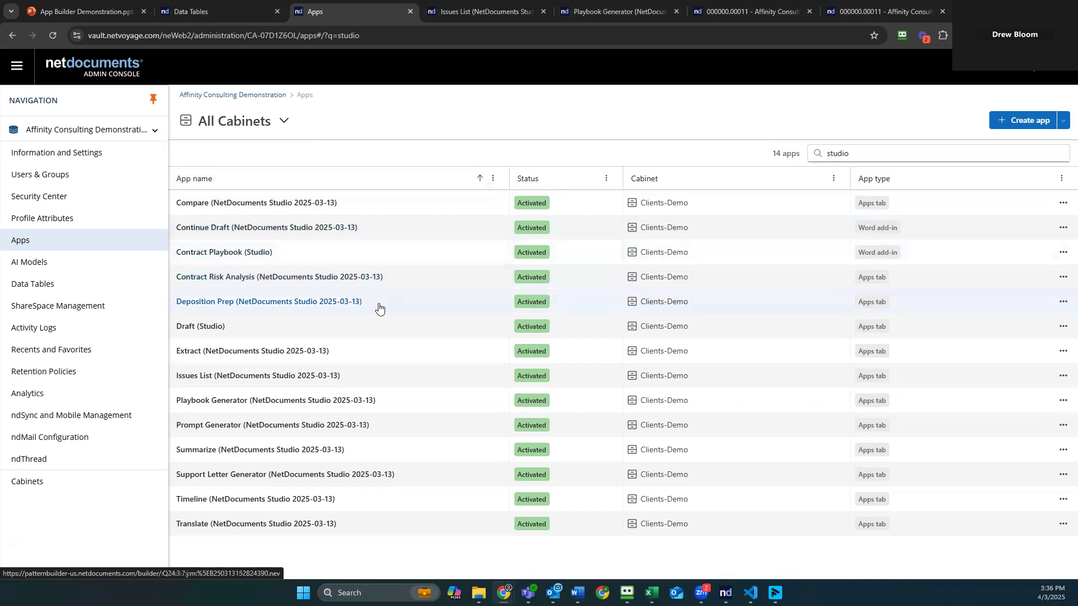
{"action": "mouse_move", "coordinate": [385, 354]}
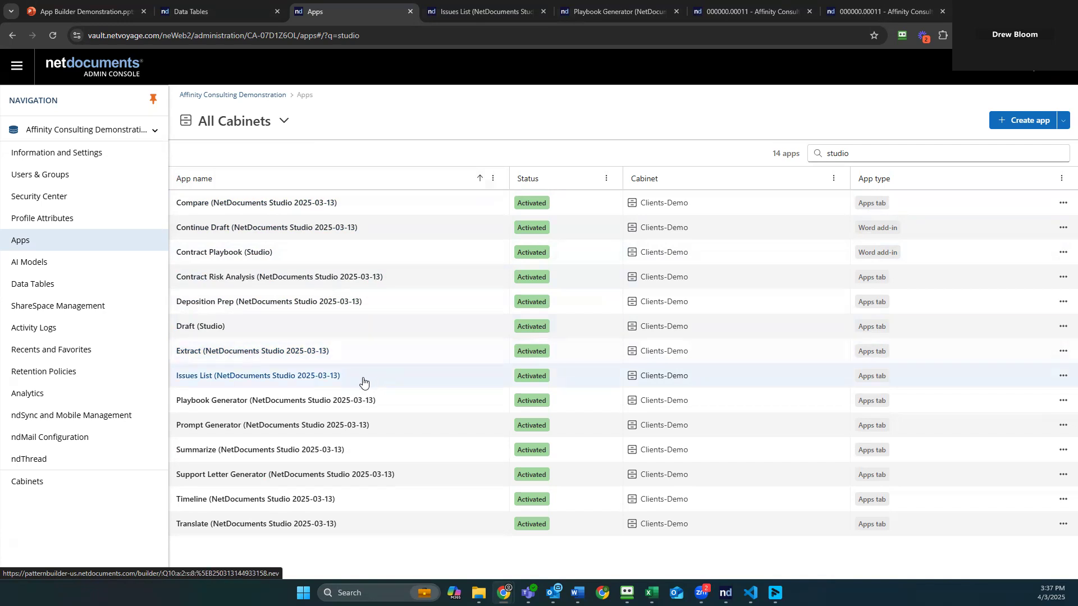
{"action": "mouse_move", "coordinate": [352, 376]}
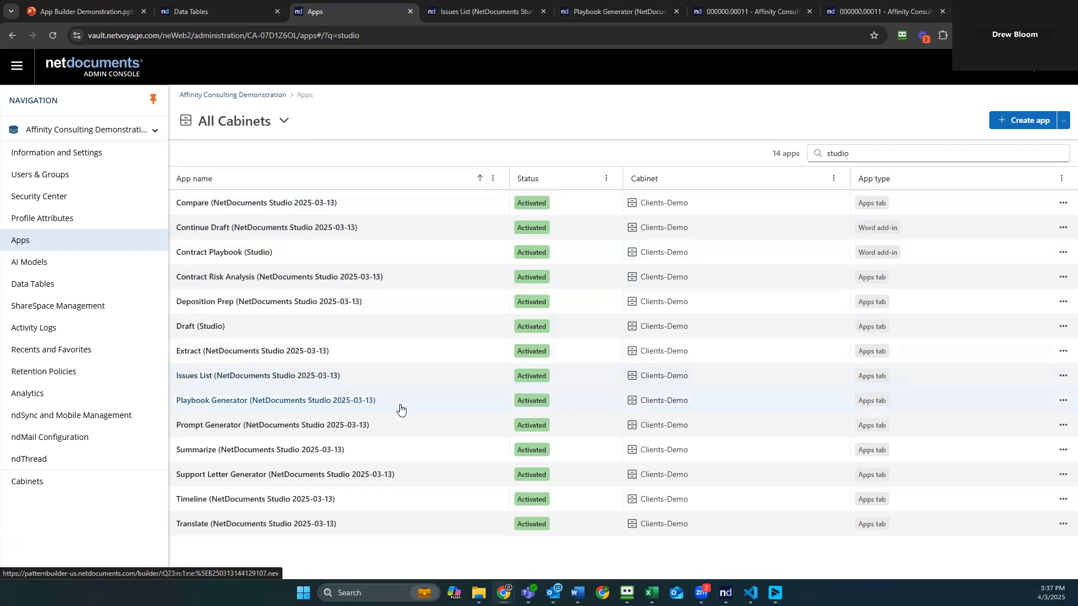
{"action": "mouse_move", "coordinate": [385, 406]}
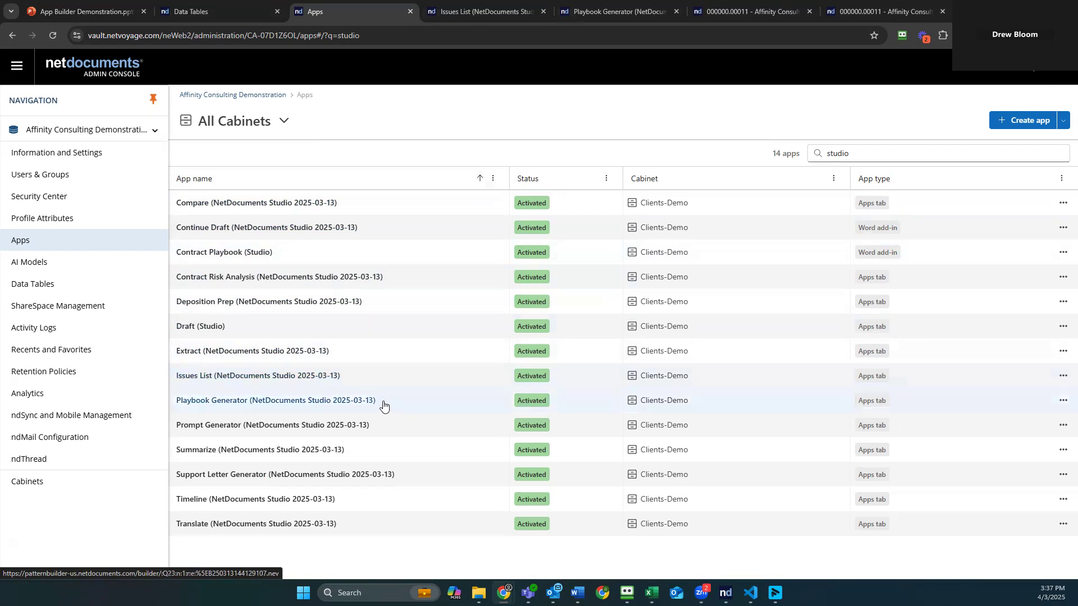
{"action": "mouse_move", "coordinate": [375, 430]}
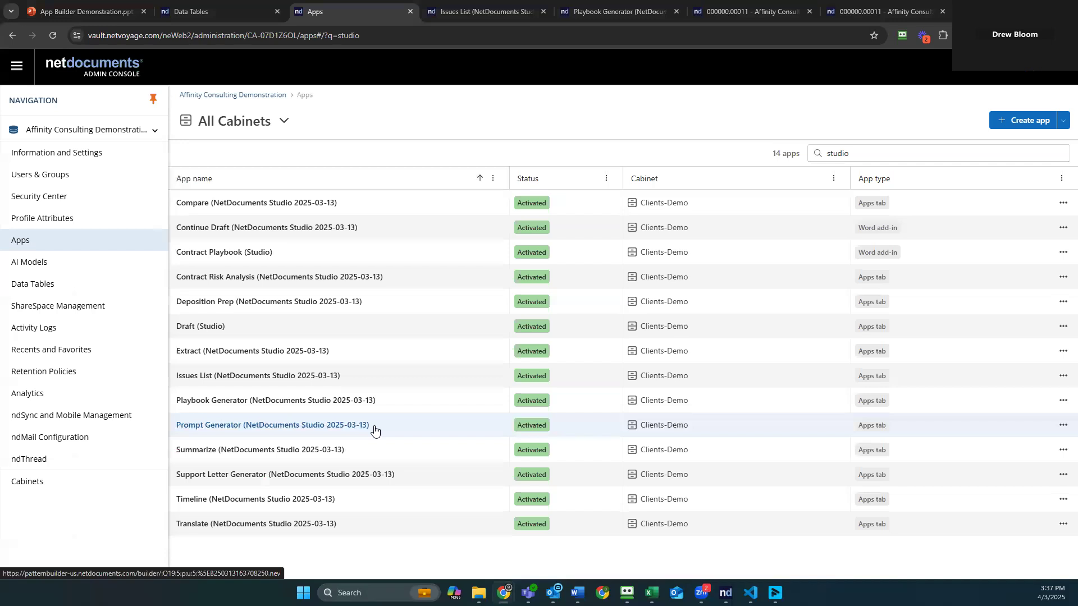
{"action": "mouse_move", "coordinate": [360, 451]}
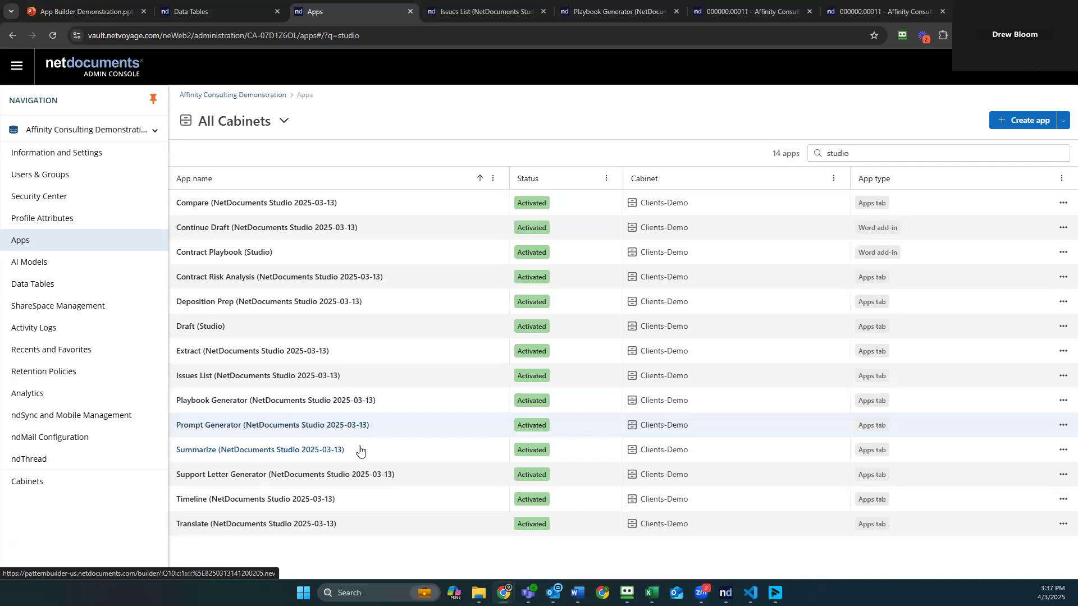
{"action": "mouse_move", "coordinate": [360, 454]}
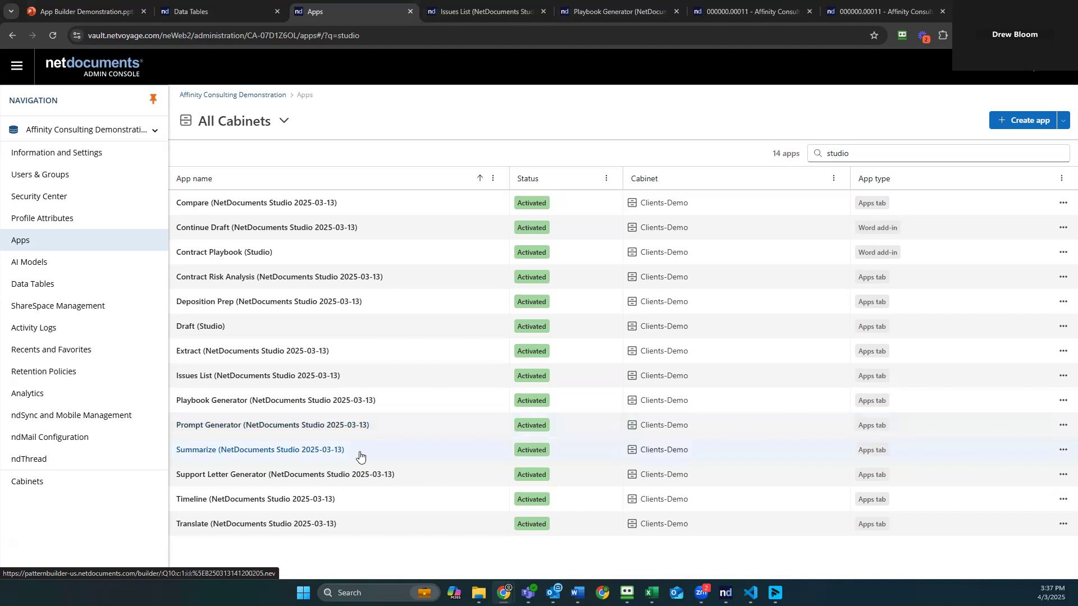
{"action": "mouse_move", "coordinate": [416, 486]}
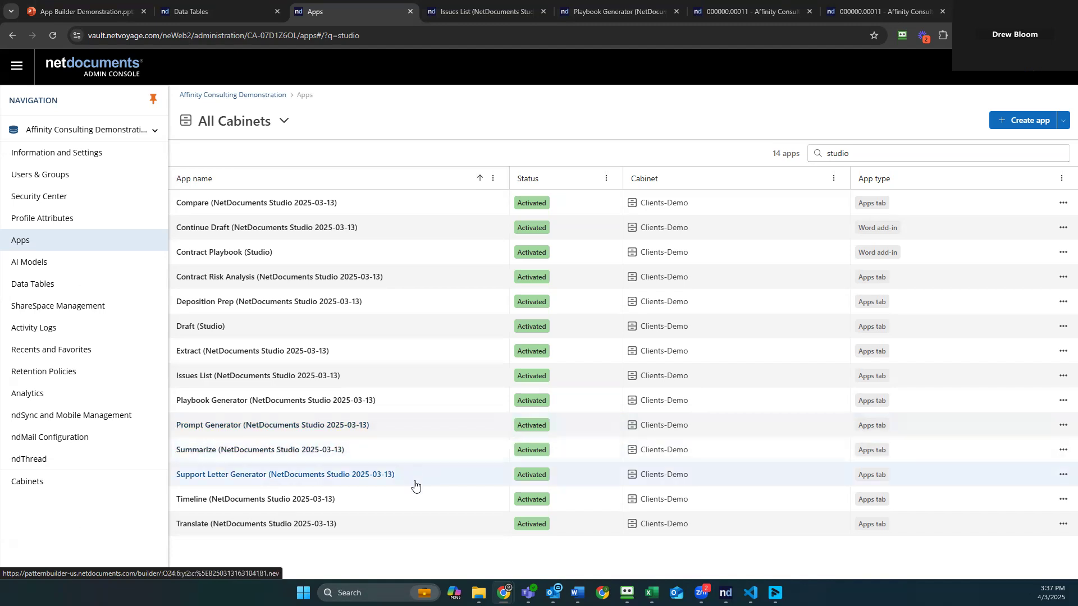
{"action": "mouse_move", "coordinate": [344, 506]}
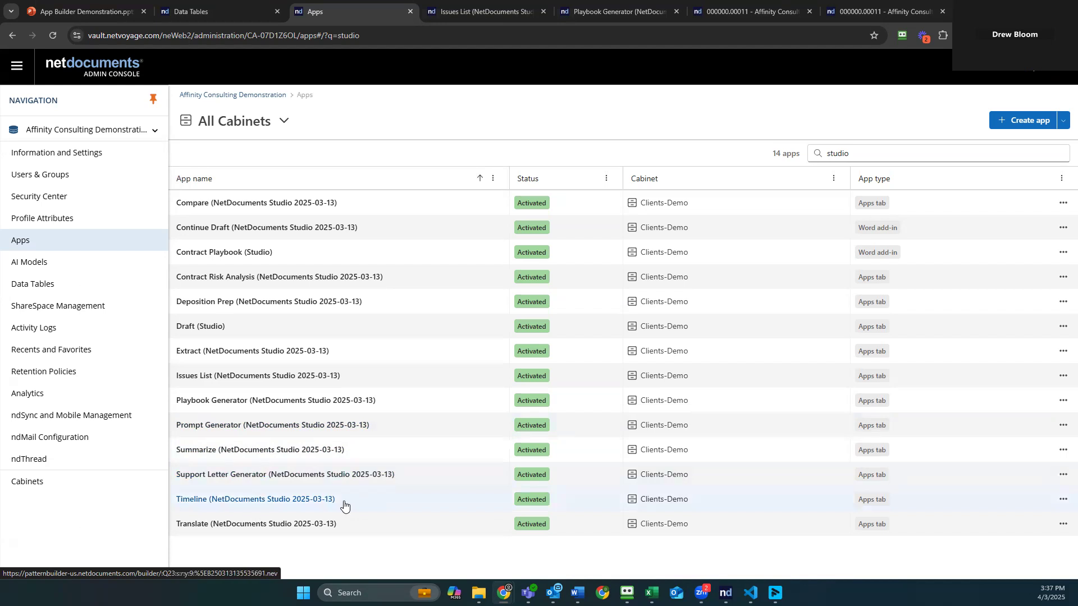
{"action": "mouse_move", "coordinate": [352, 531]}
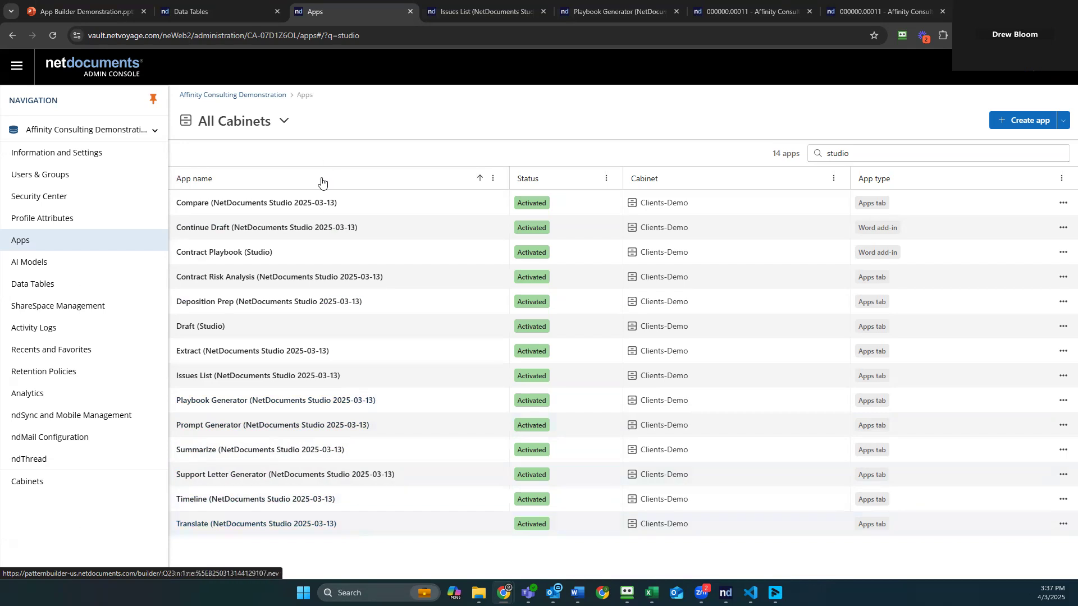
{"action": "mouse_move", "coordinate": [337, 523]}
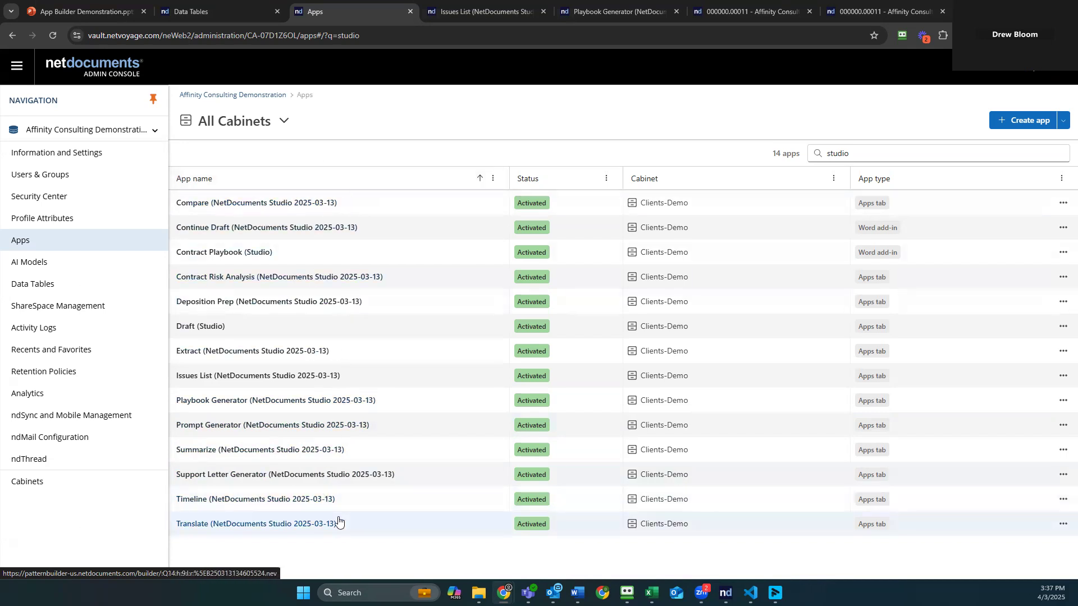
{"action": "mouse_move", "coordinate": [429, 284]}
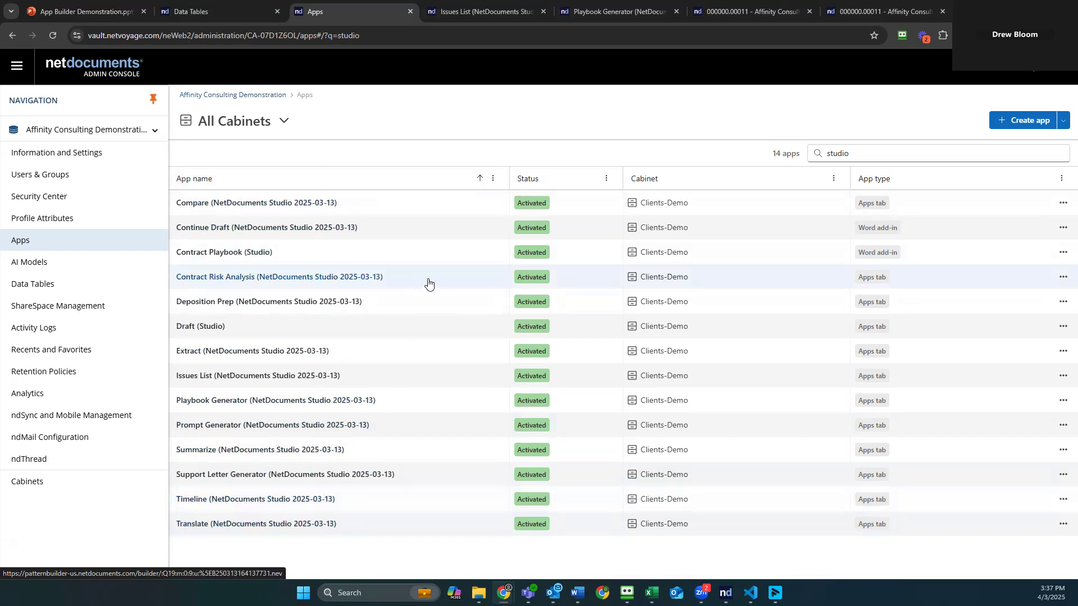
{"action": "mouse_move", "coordinate": [220, 375]}
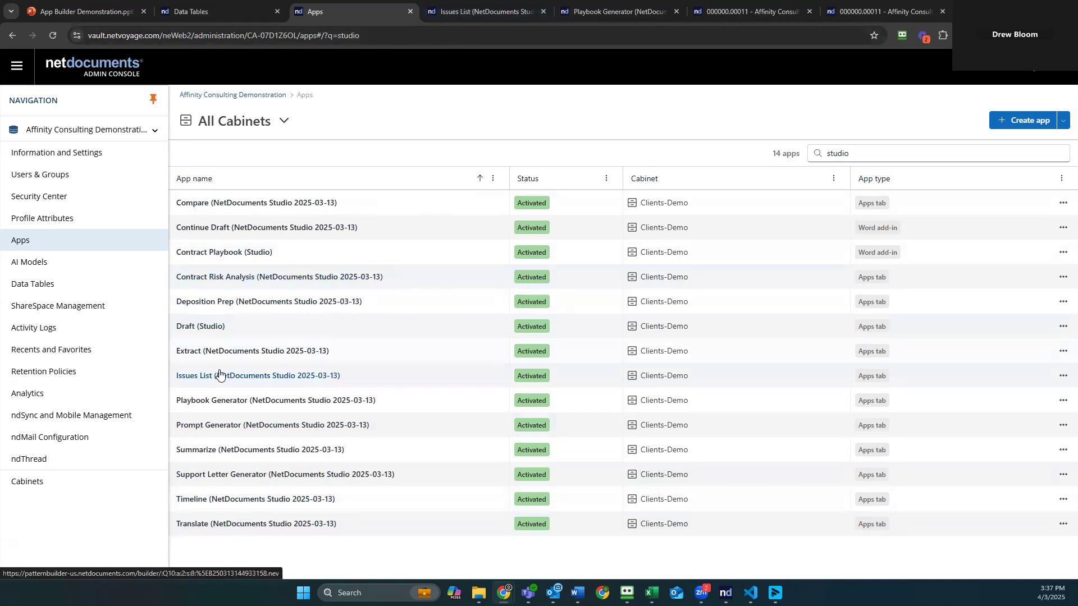
Fill the Issues List form with NDA- Acme XYZ, party Affinity Consulting Group and the Demo NDA Playbook.
{"action": "left_click", "coordinate": [485, 12]}
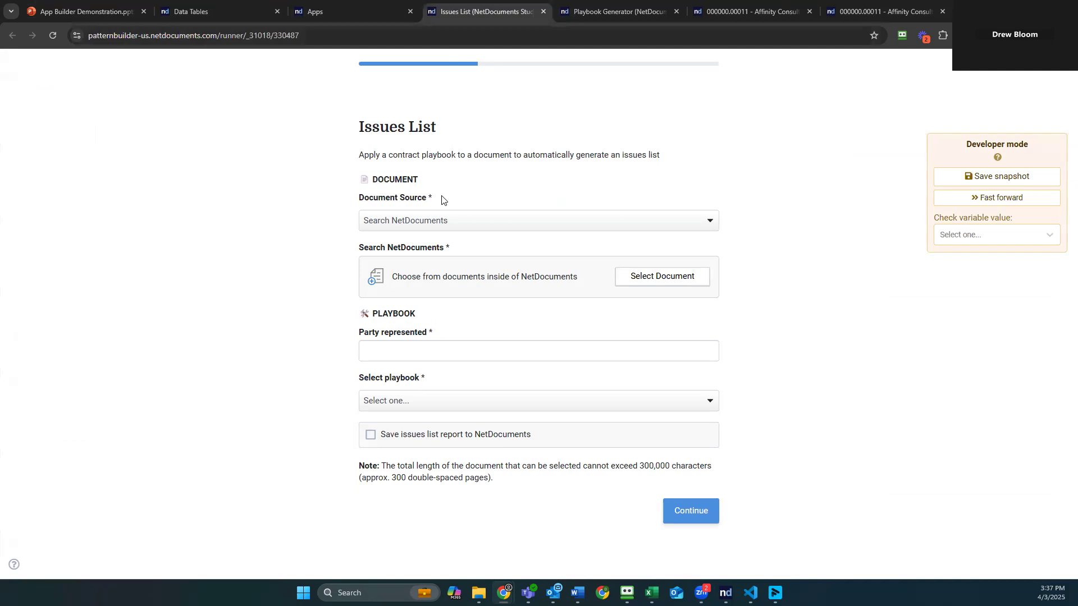
{"action": "mouse_move", "coordinate": [422, 301]}
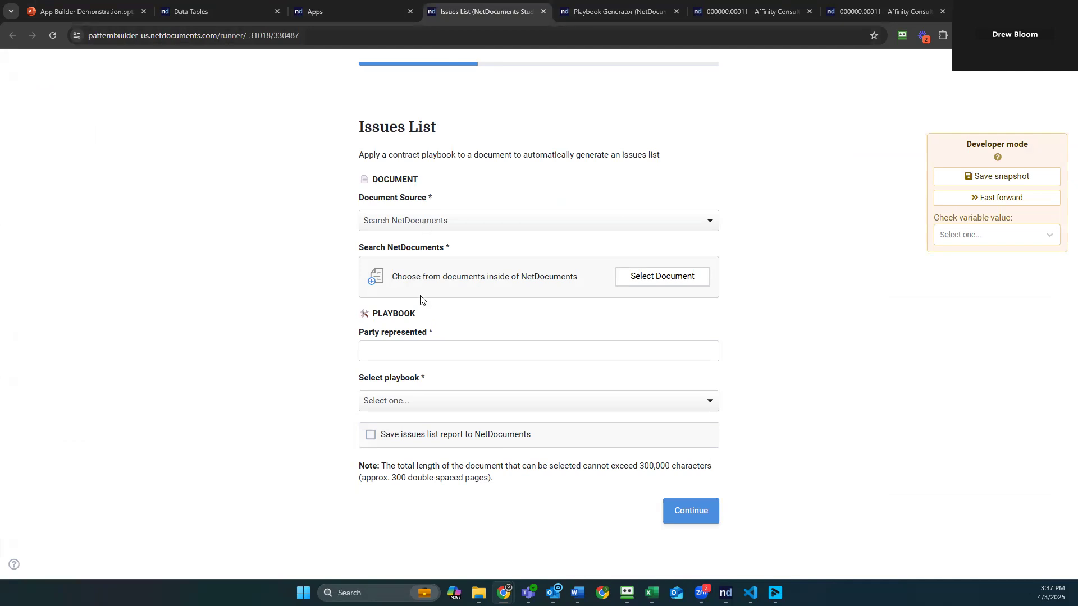
{"action": "left_click", "coordinate": [661, 276]}
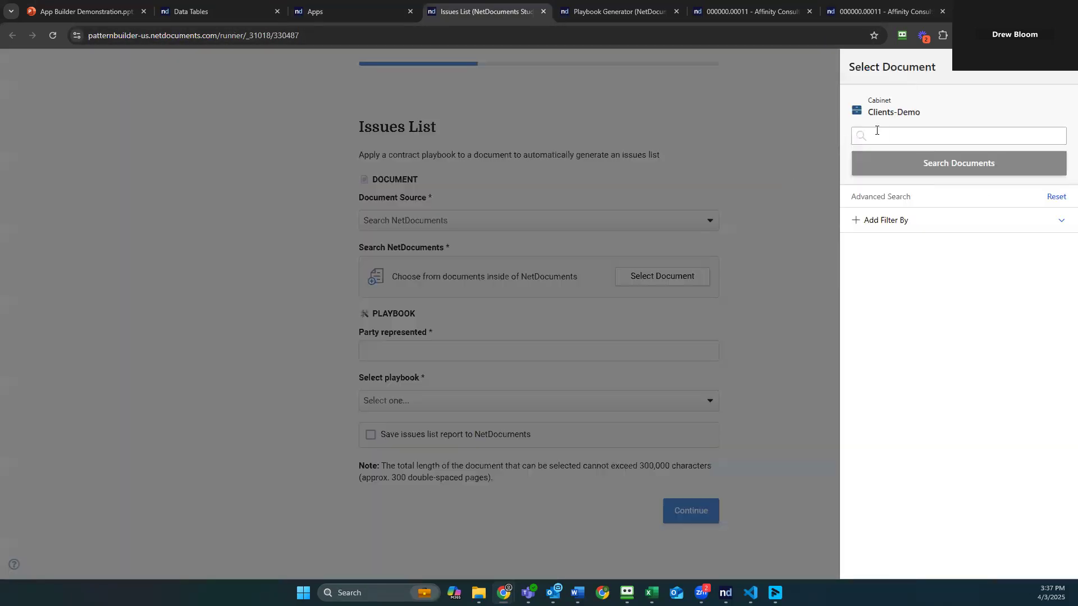
{"action": "left_click", "coordinate": [958, 163]}
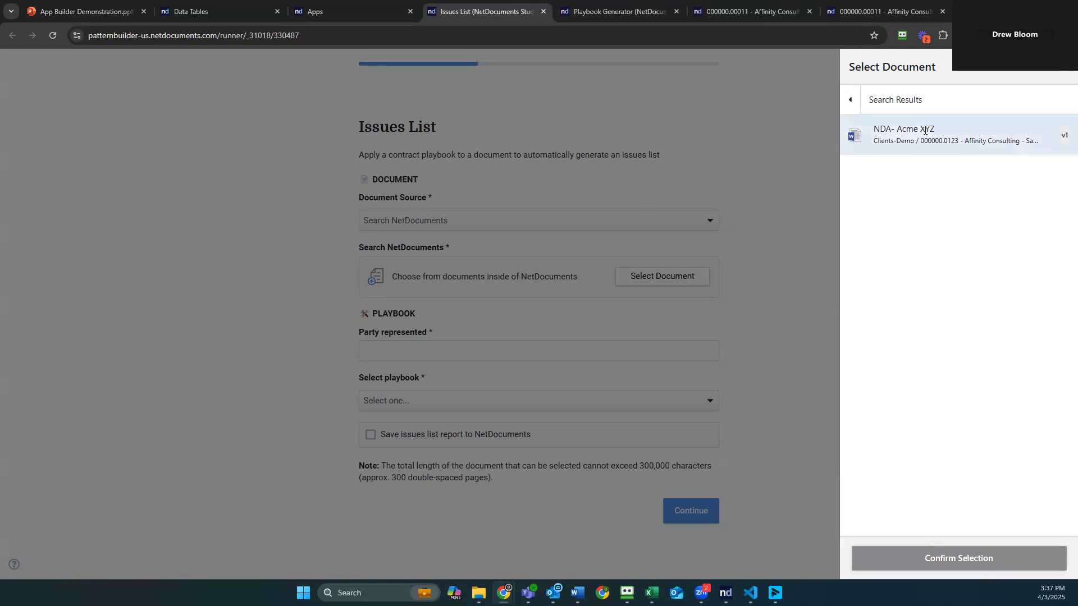
{"action": "left_click", "coordinate": [958, 558]}
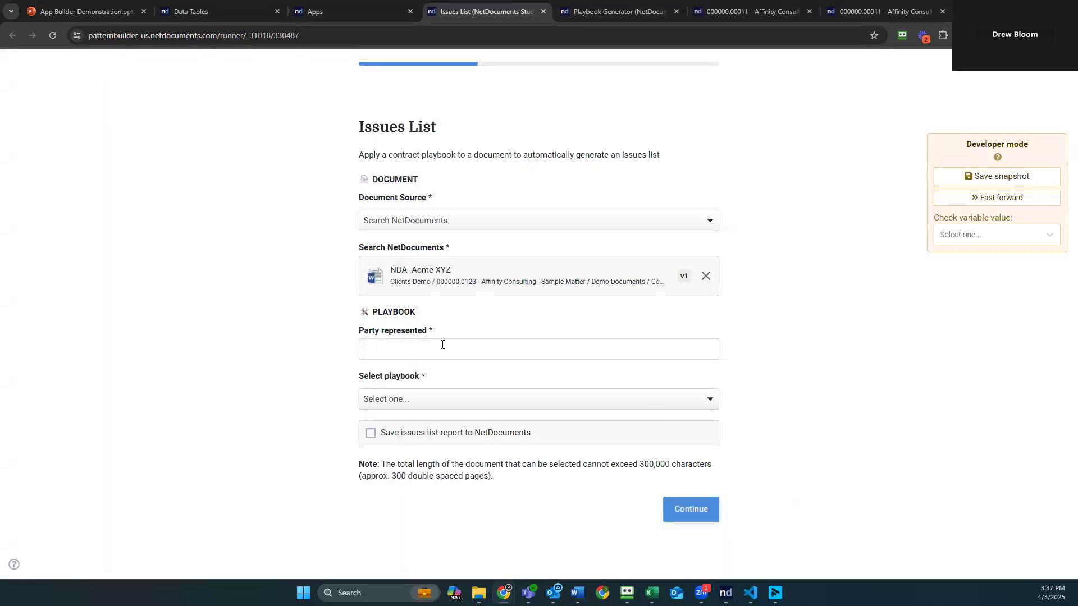
{"action": "type", "text": "Affinity Consulting Group"}
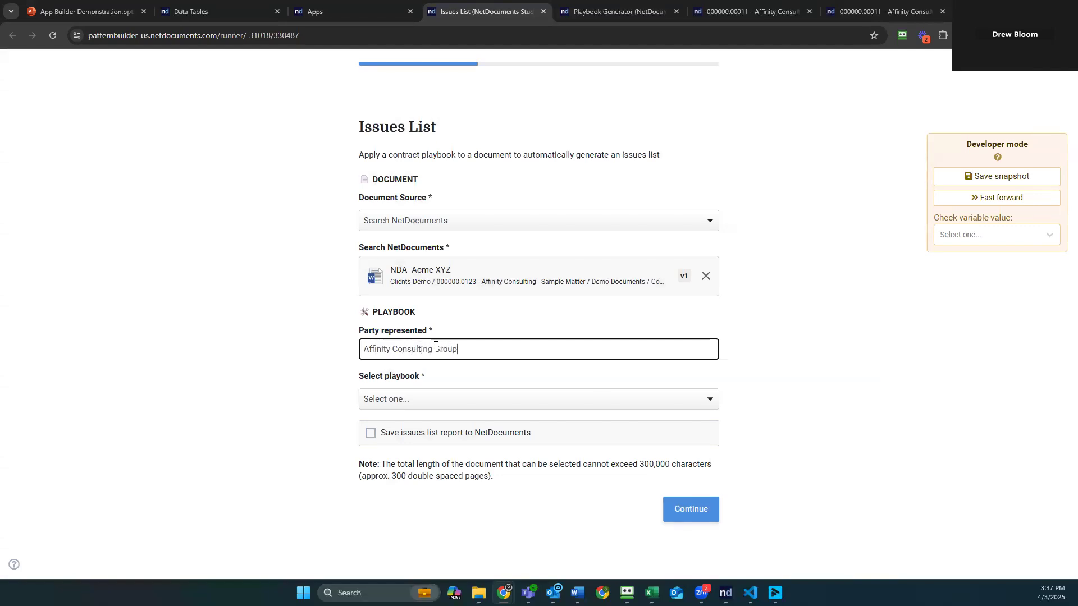
{"action": "left_click", "coordinate": [538, 399]}
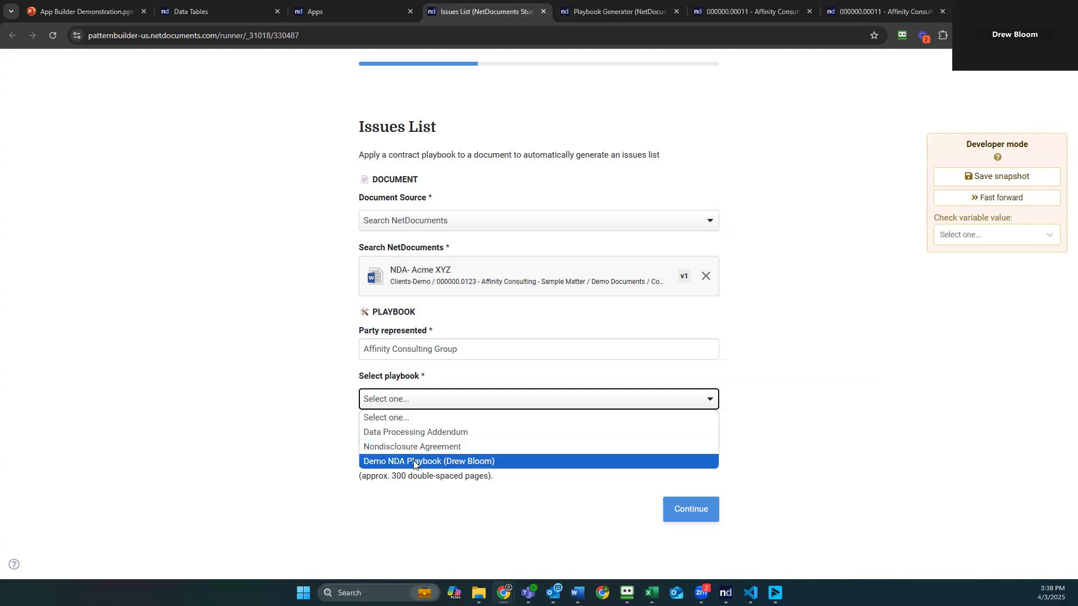
{"action": "left_click", "coordinate": [427, 462]}
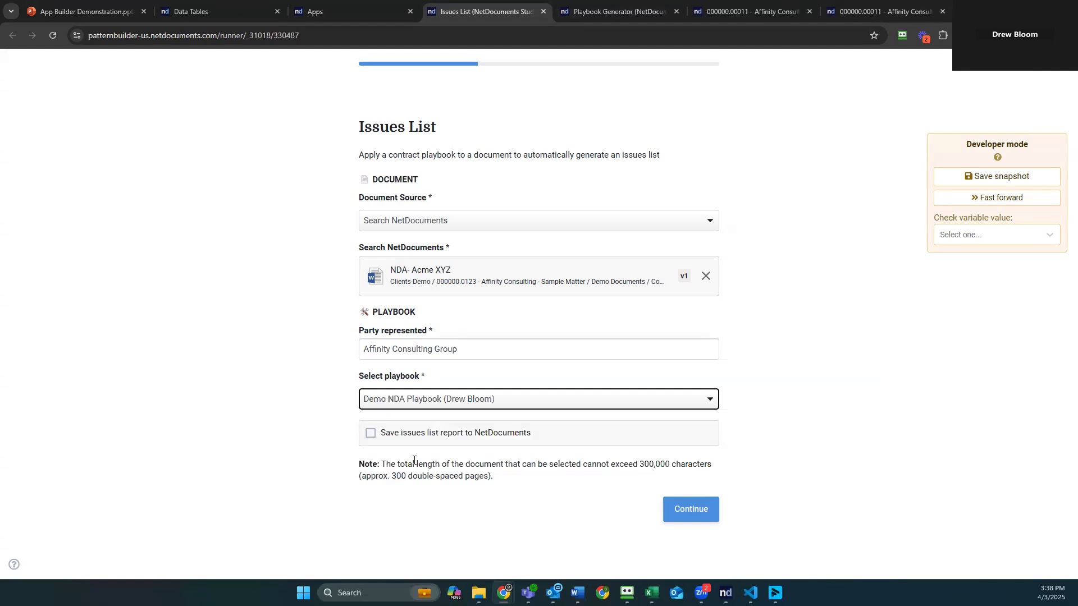
{"action": "mouse_move", "coordinate": [581, 518]}
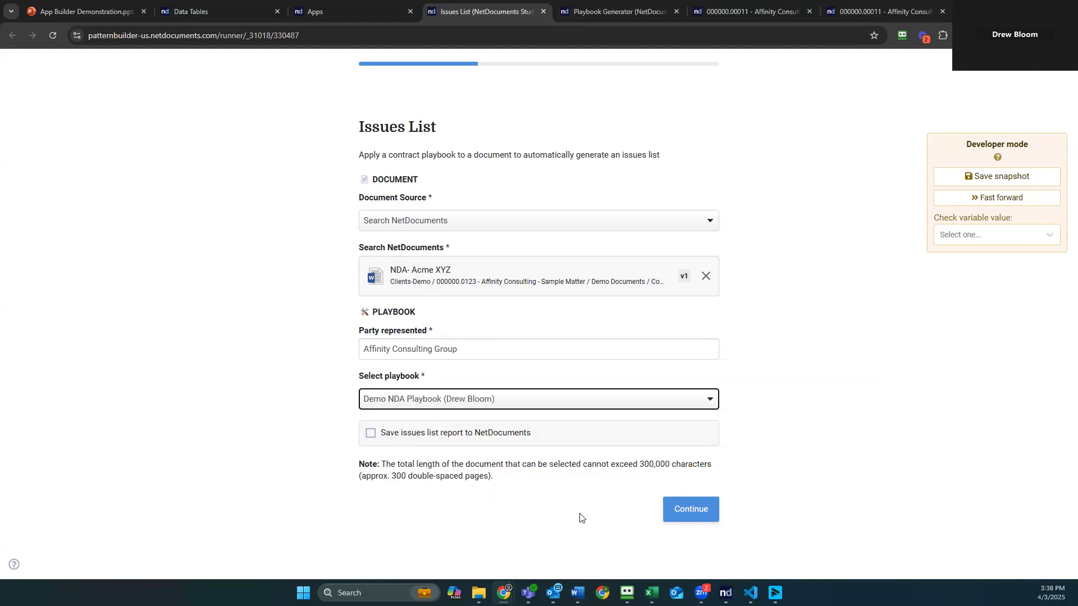
Submit the form and apply all 15 demo playbook policies to generate the issues list.
{"action": "left_click", "coordinate": [690, 508]}
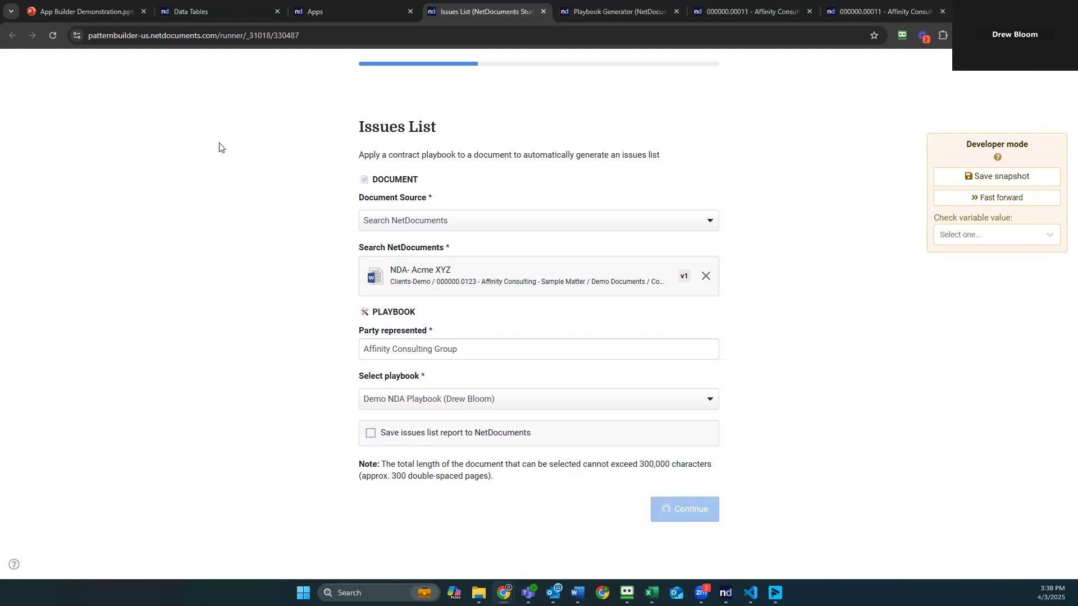
{"action": "left_click", "coordinate": [684, 509]}
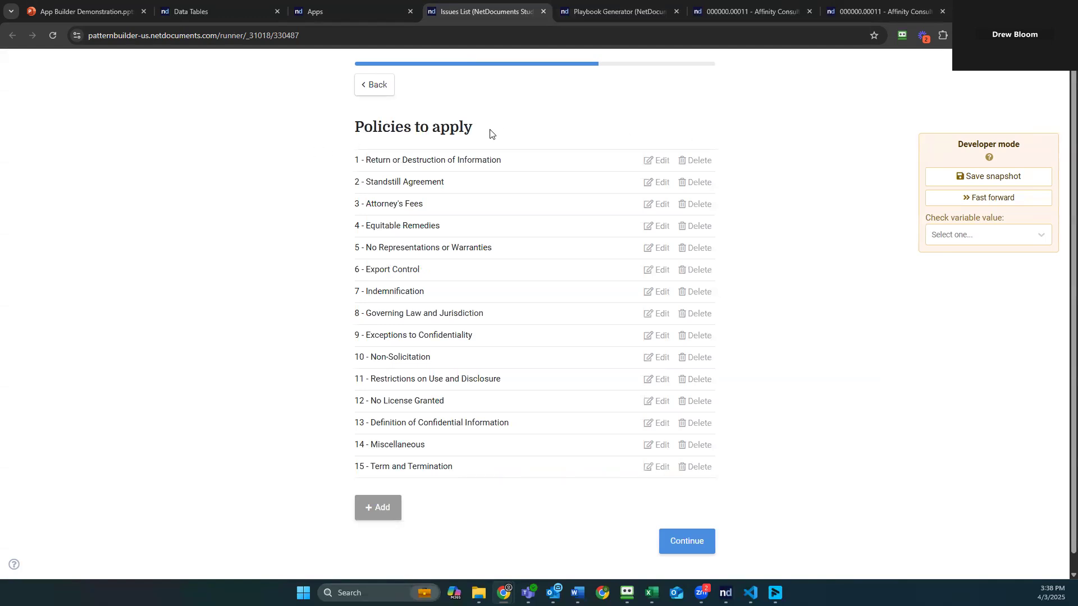
{"action": "mouse_move", "coordinate": [680, 559]}
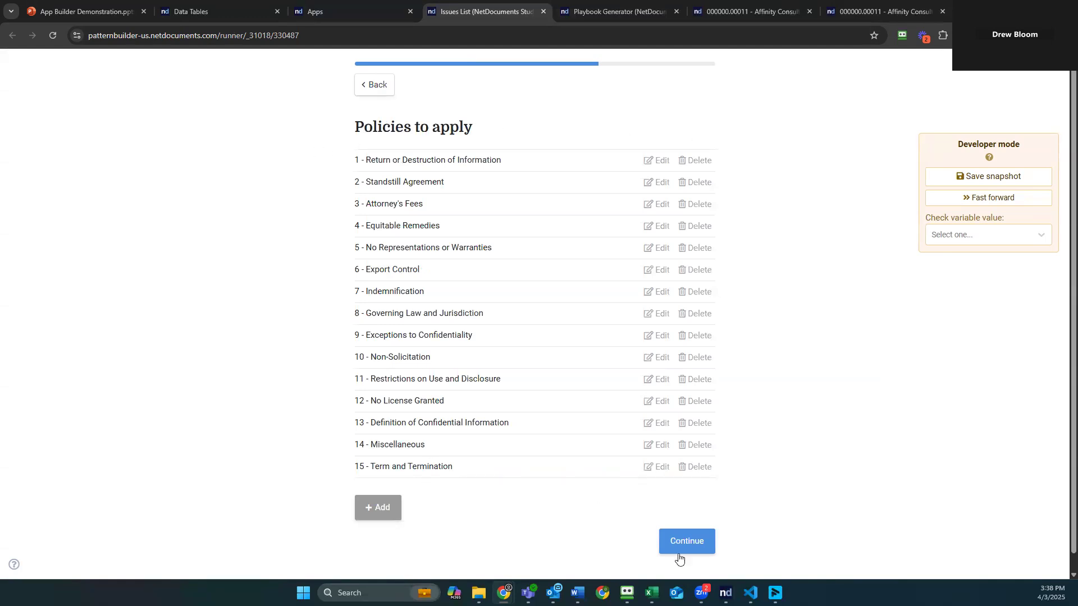
{"action": "left_click", "coordinate": [685, 541]}
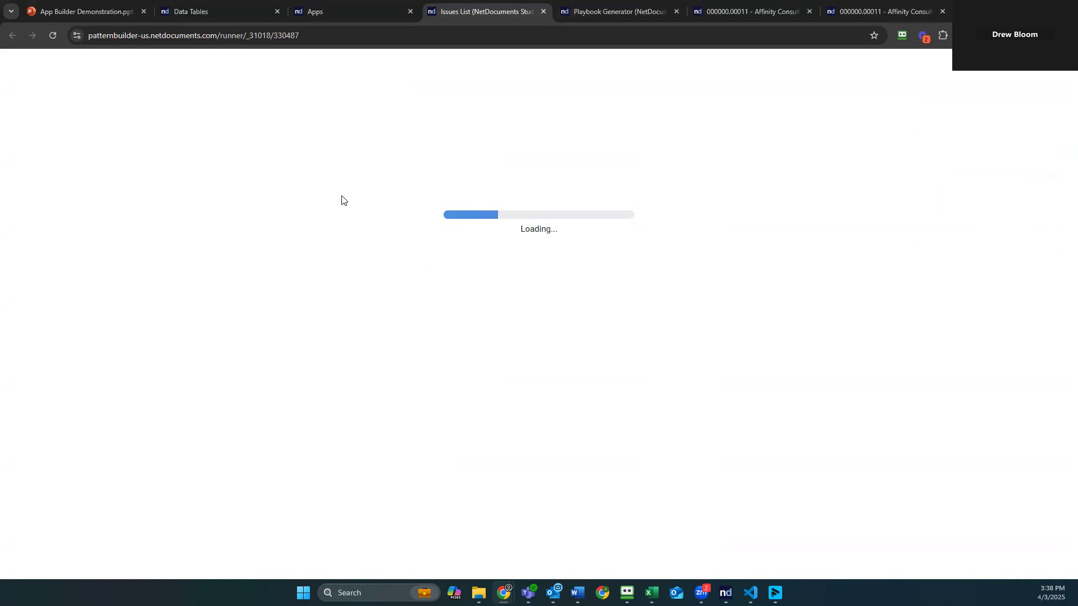
{"action": "mouse_move", "coordinate": [343, 195]}
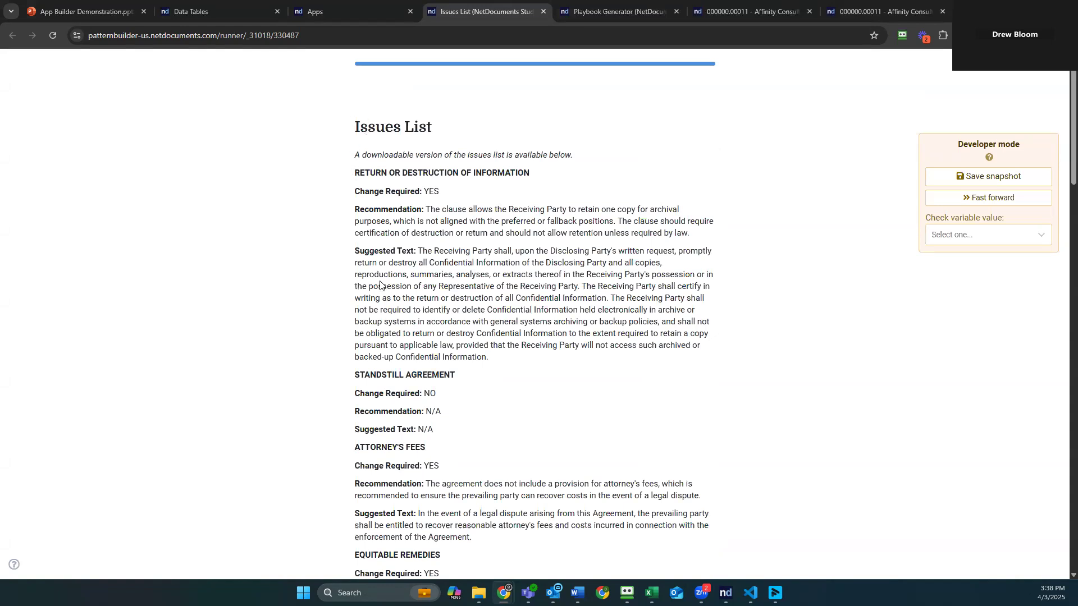
Highlight the first clause's Change Required verdict in the generated Issues List, then clear it.
{"action": "left_click_drag", "start_coordinate": [355, 173], "coordinate": [427, 172]}
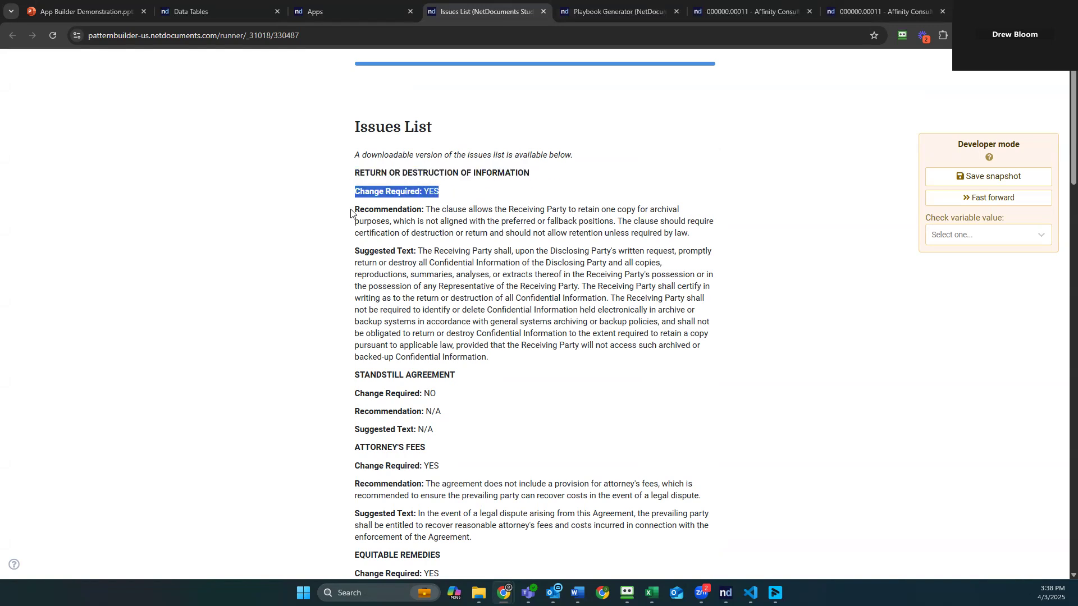
{"action": "mouse_move", "coordinate": [565, 357]}
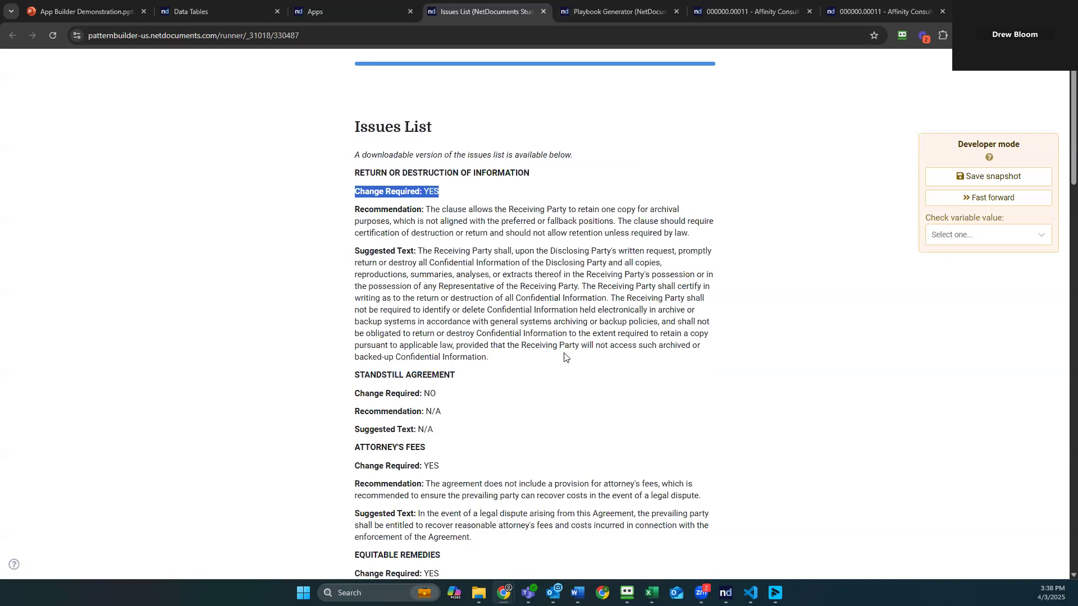
{"action": "left_click", "coordinate": [324, 262]}
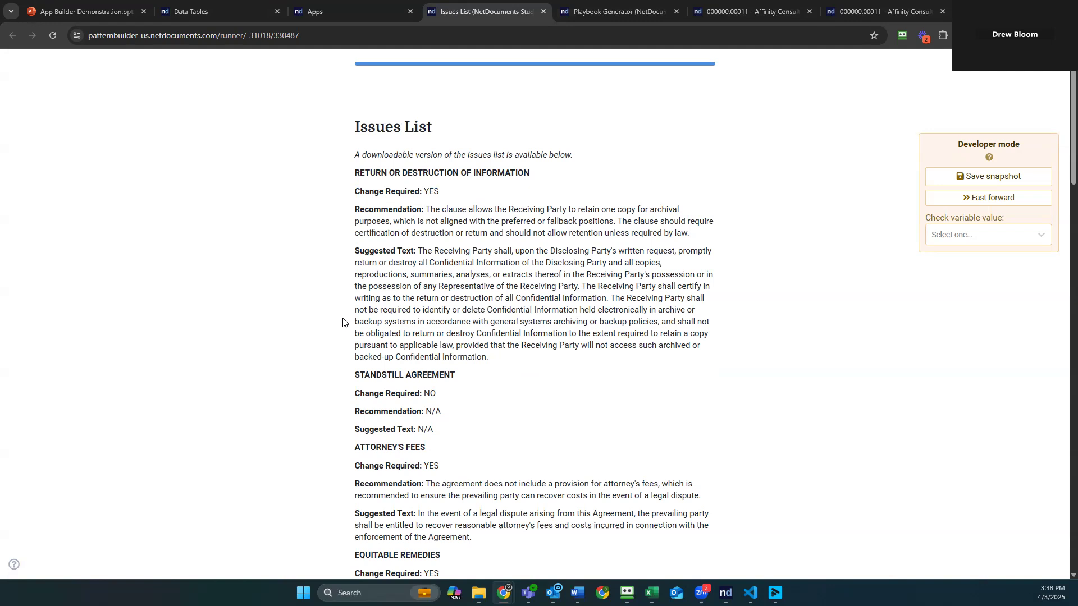
{"action": "mouse_move", "coordinate": [337, 320]}
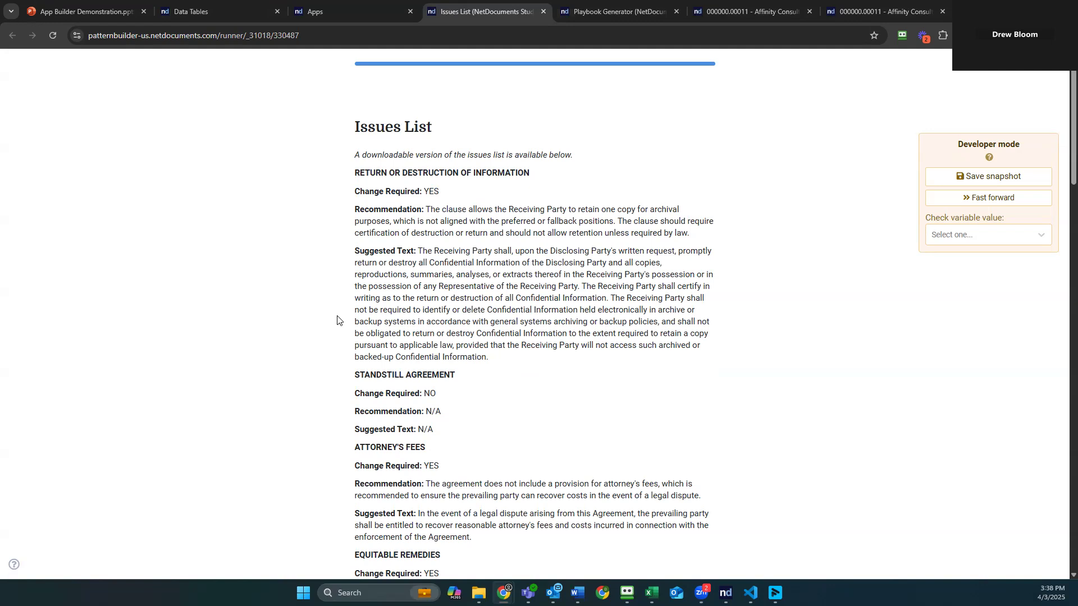
{"action": "mouse_move", "coordinate": [341, 310]}
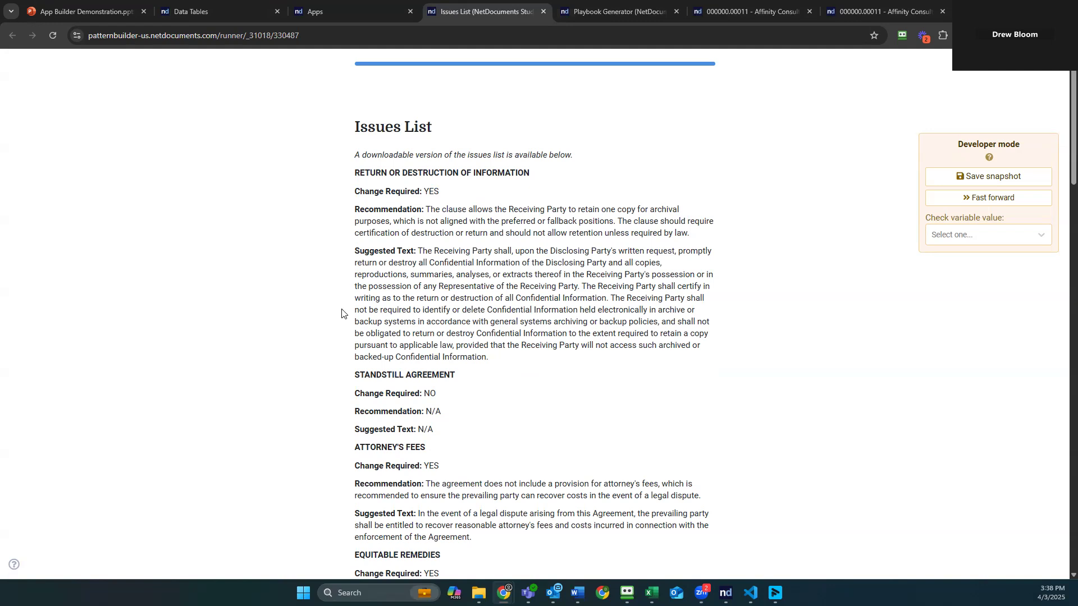
{"action": "left_click", "coordinate": [352, 11]}
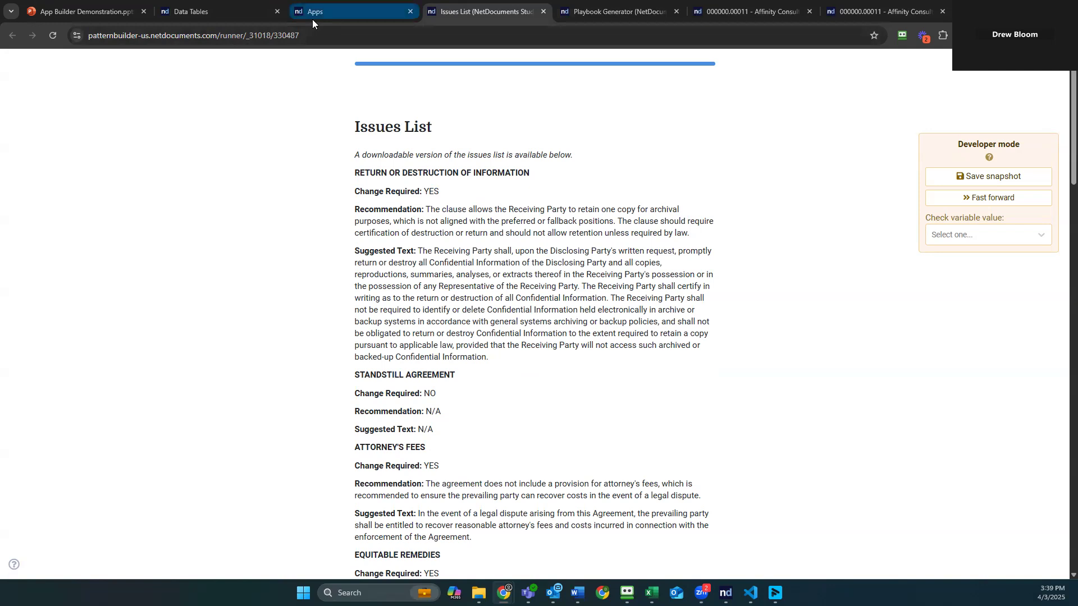
In Playbook Generator, name the playbook NDA Demo, enter the author, and choose automatic extraction from precedent.
{"action": "left_click", "coordinate": [354, 11]}
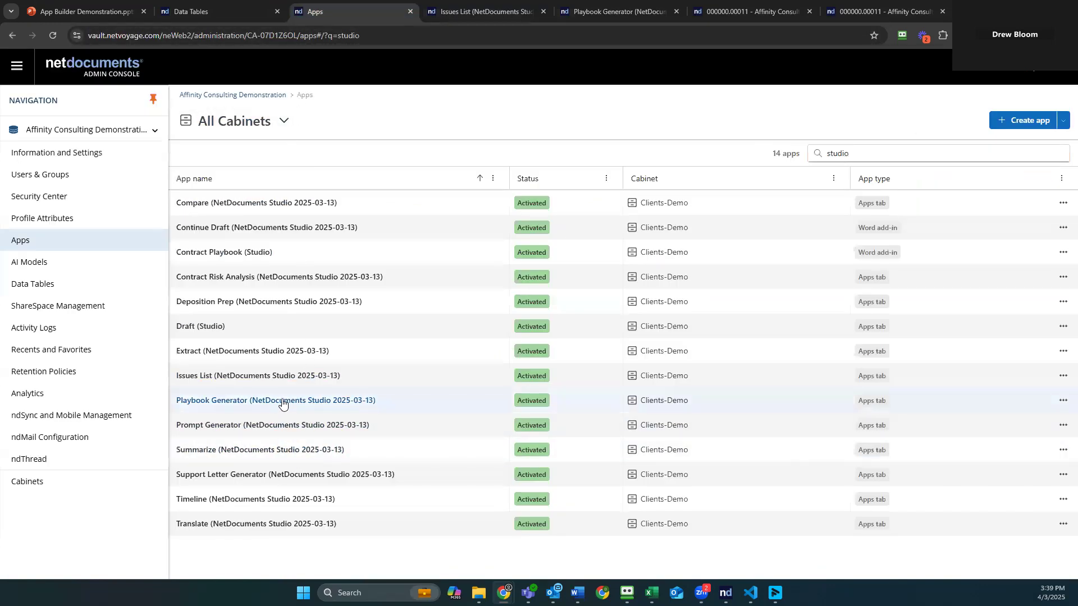
{"action": "left_click", "coordinate": [275, 400]}
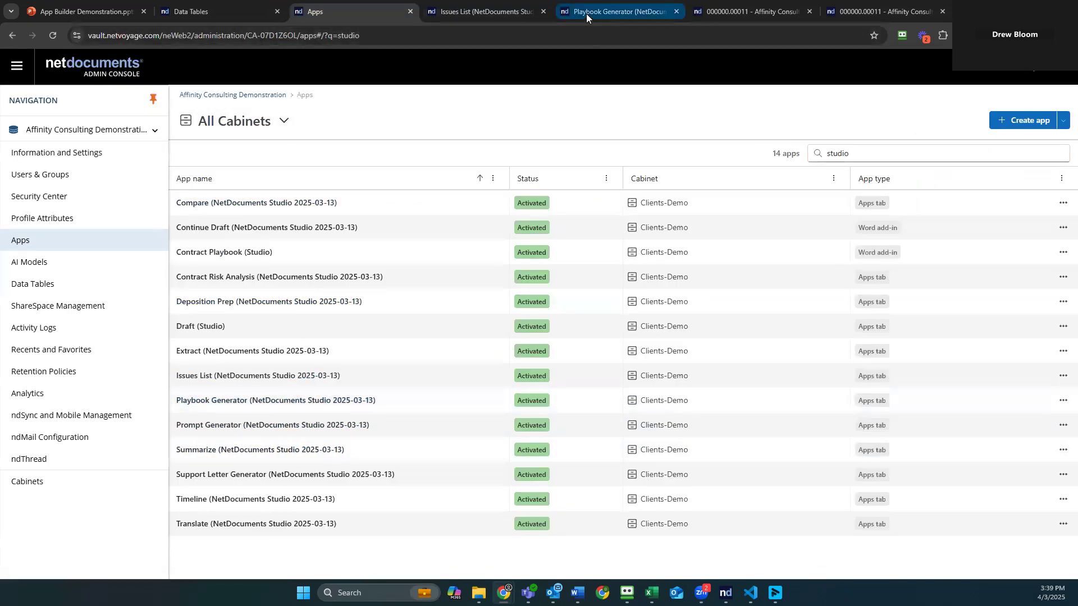
{"action": "mouse_move", "coordinate": [612, 12]}
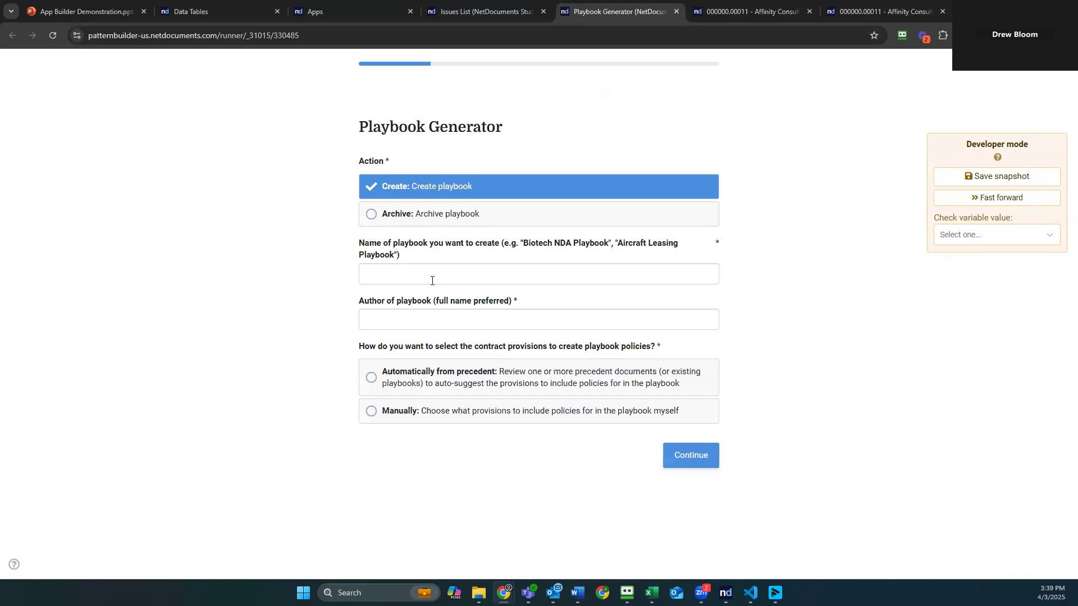
{"action": "type", "text": "NDA D"}
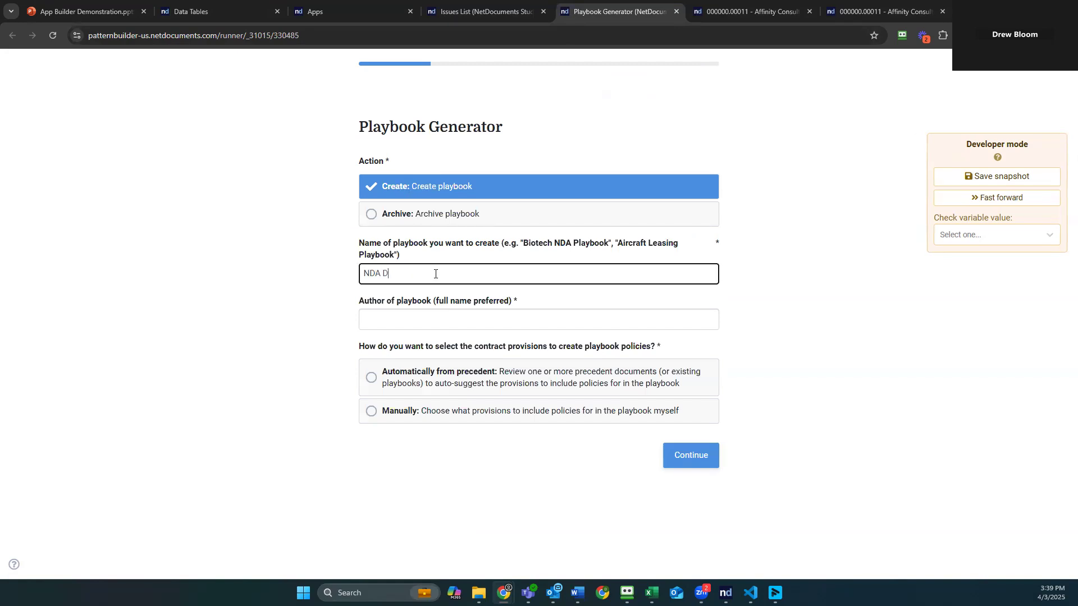
{"action": "type", "text": "Drew Bloom"}
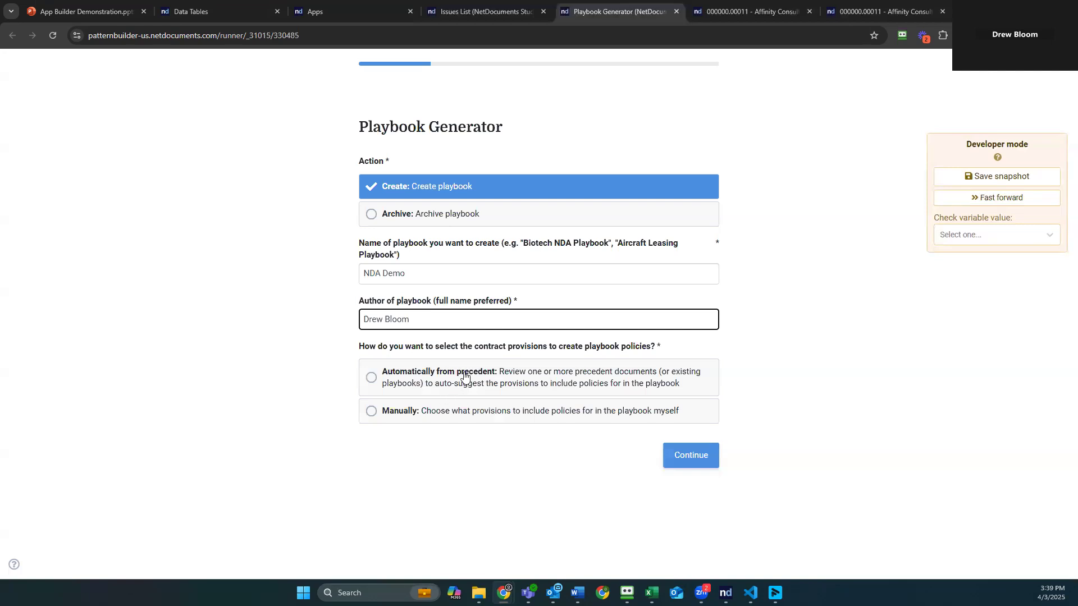
{"action": "left_click", "coordinate": [371, 377]}
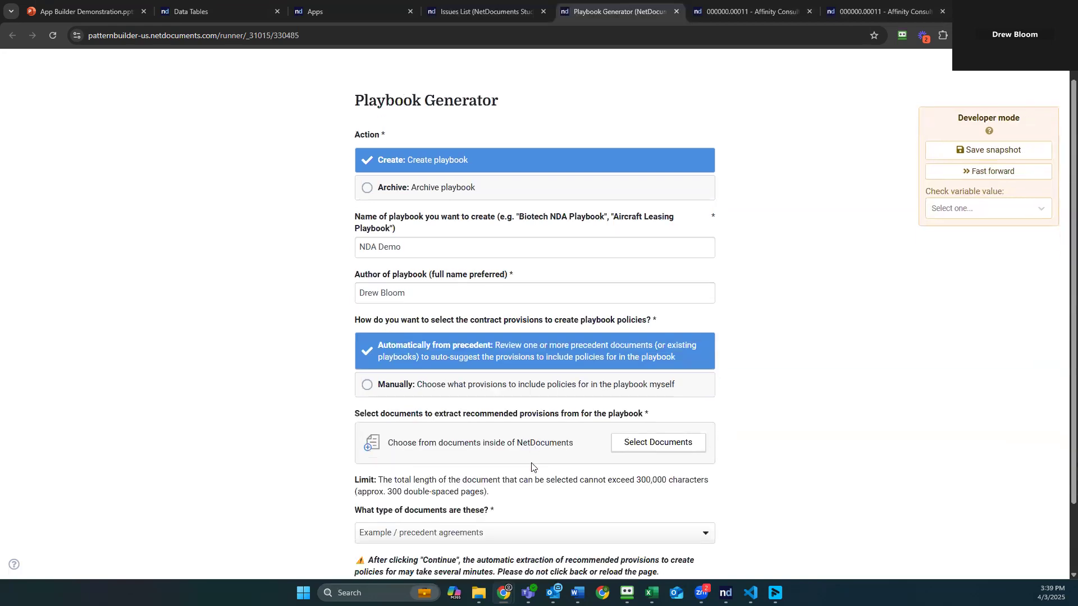
Select all eight NDA precedent documents and mark them as Example / precedent agreements.
{"action": "left_click", "coordinate": [655, 442]}
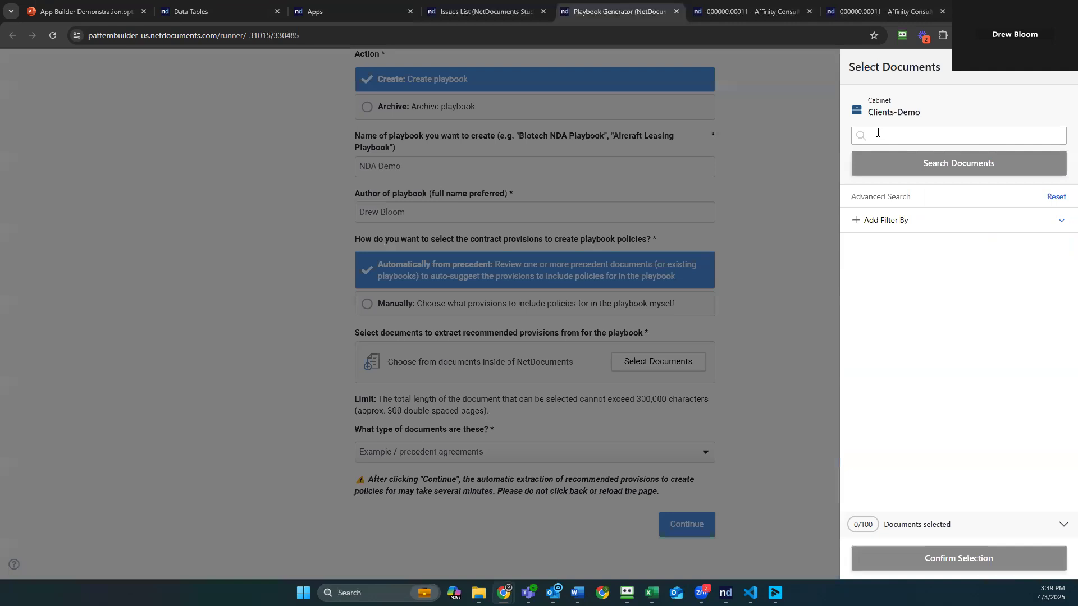
{"action": "left_click", "coordinate": [958, 163]}
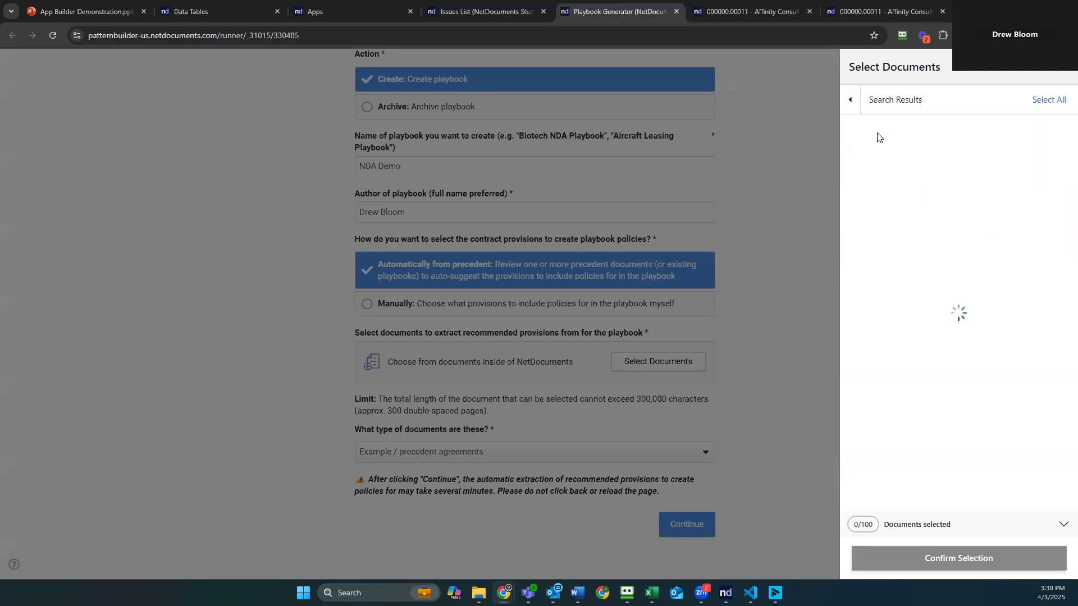
{"action": "mouse_move", "coordinate": [919, 145]}
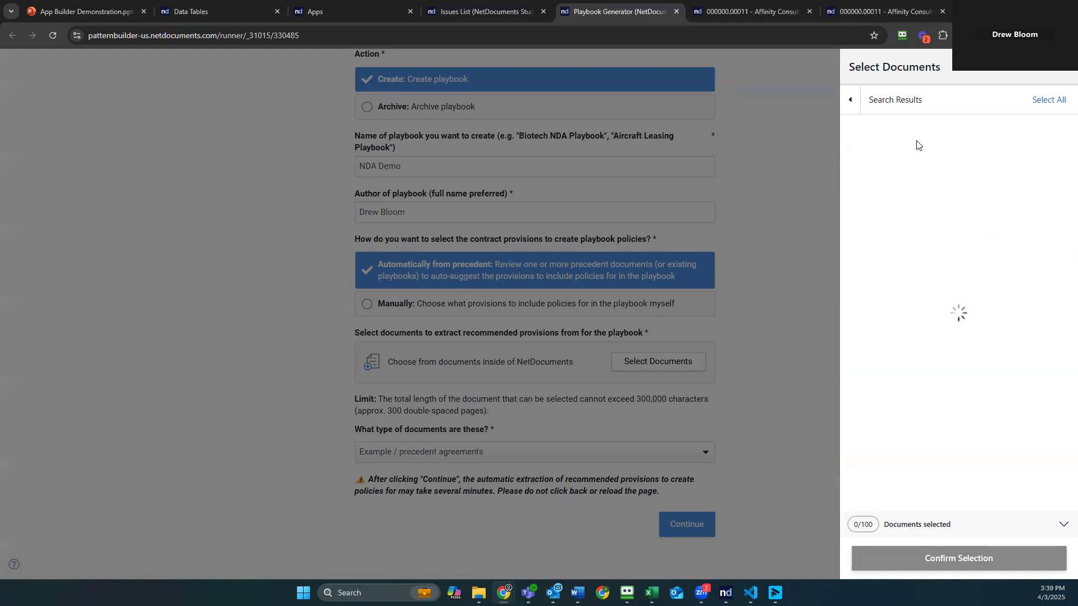
{"action": "mouse_move", "coordinate": [916, 166]}
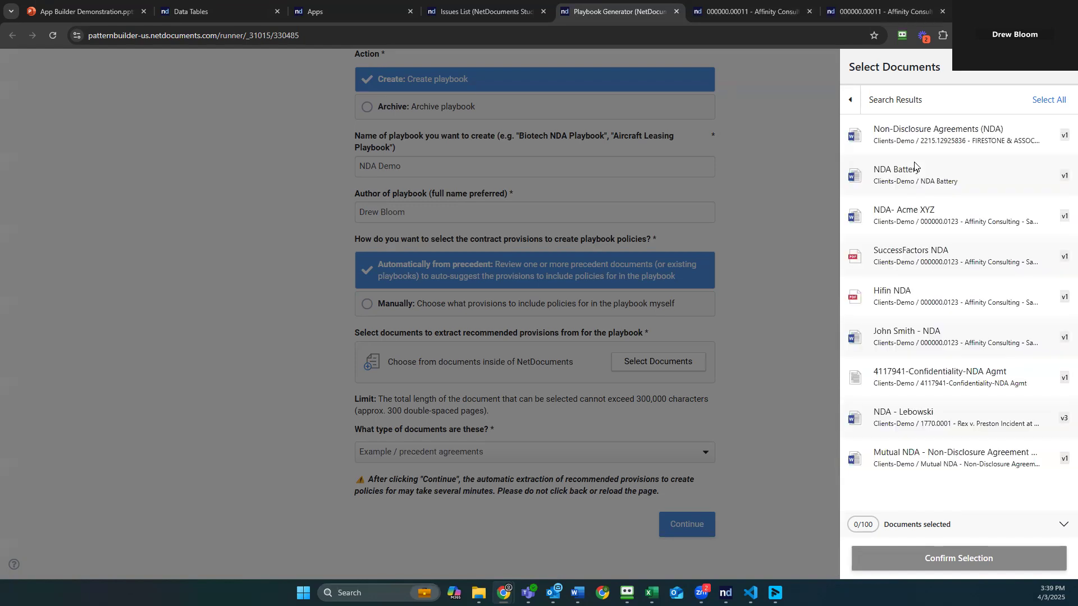
{"action": "left_click", "coordinate": [954, 134]}
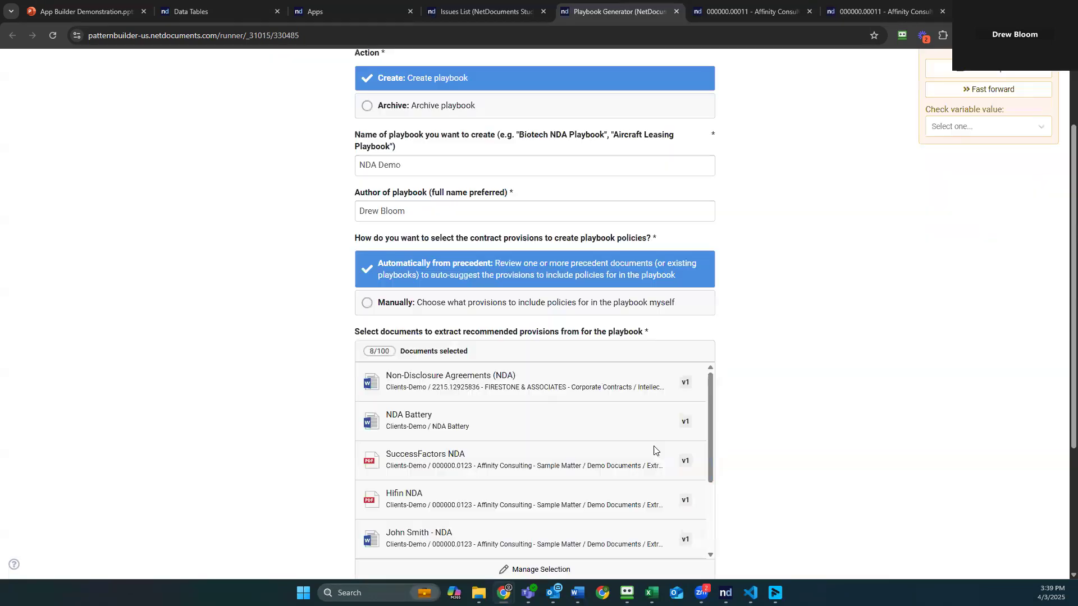
{"action": "left_click", "coordinate": [533, 452]}
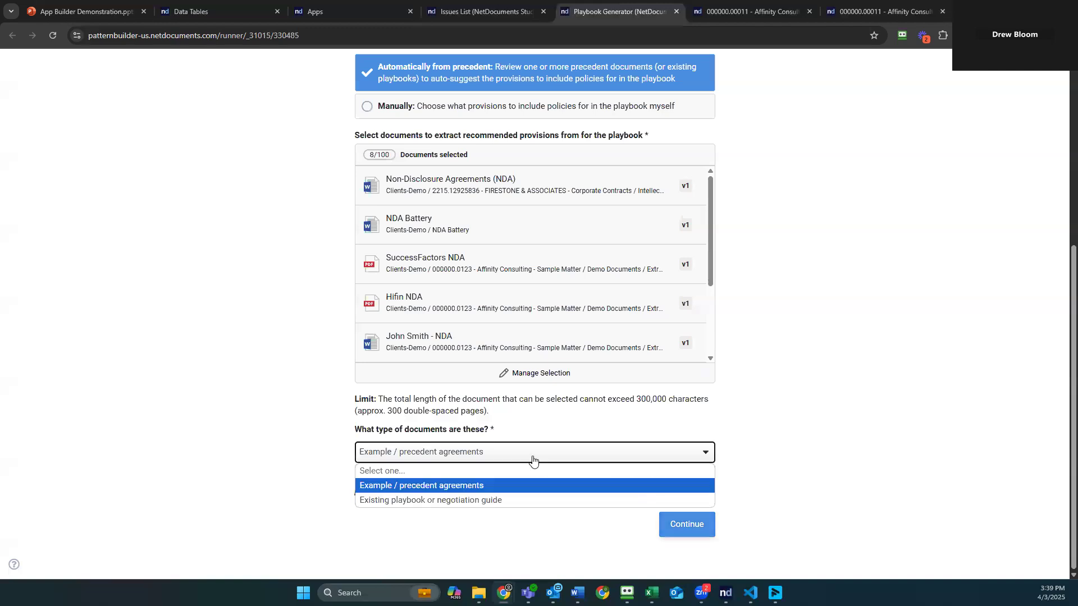
{"action": "left_click", "coordinate": [421, 485]}
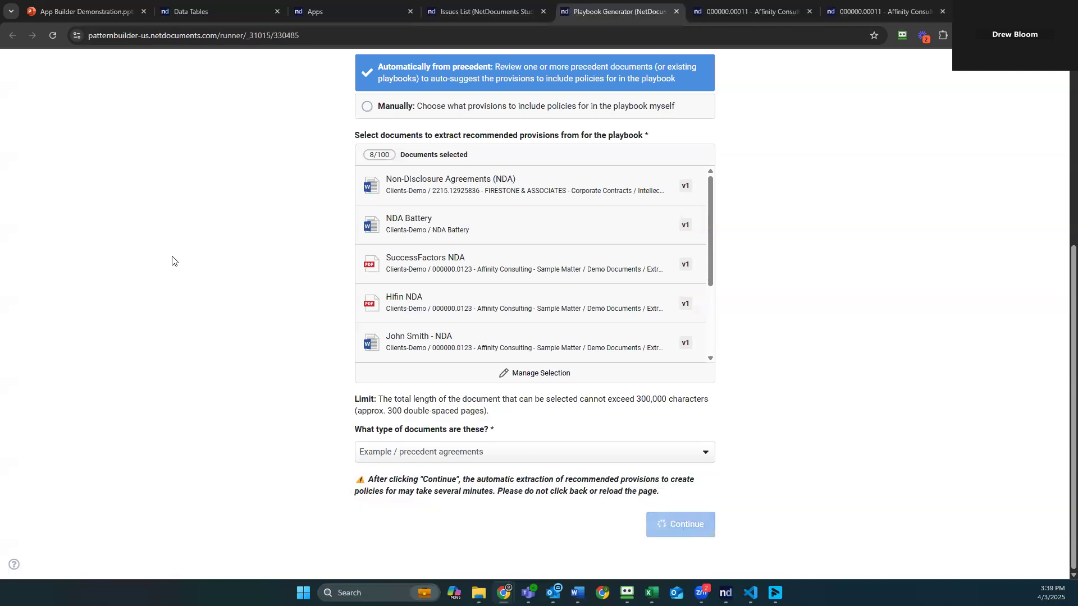
{"action": "mouse_move", "coordinate": [295, 166]}
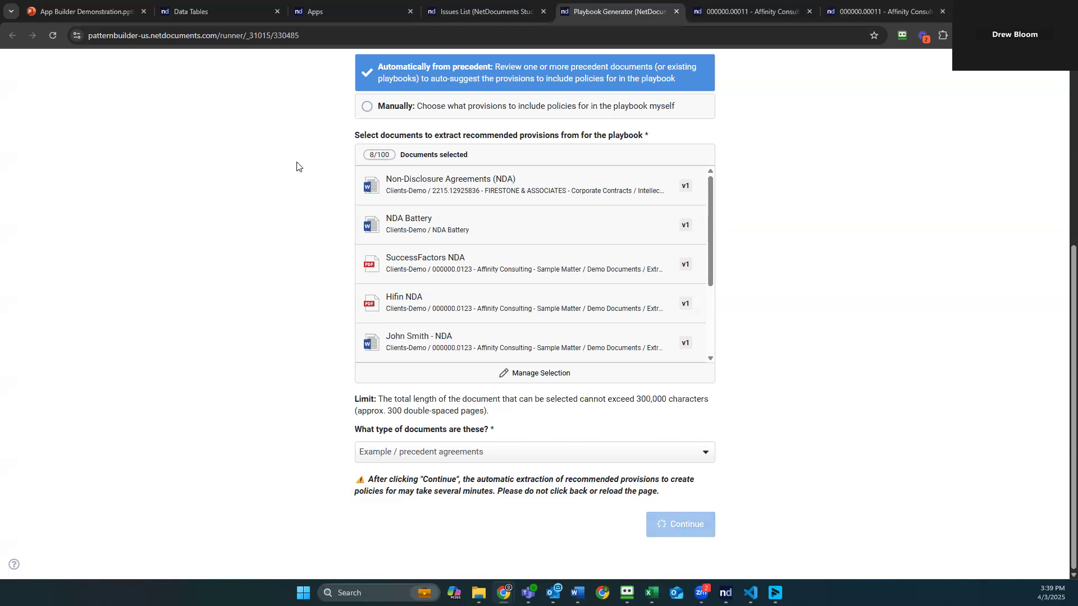
{"action": "mouse_move", "coordinate": [287, 167]}
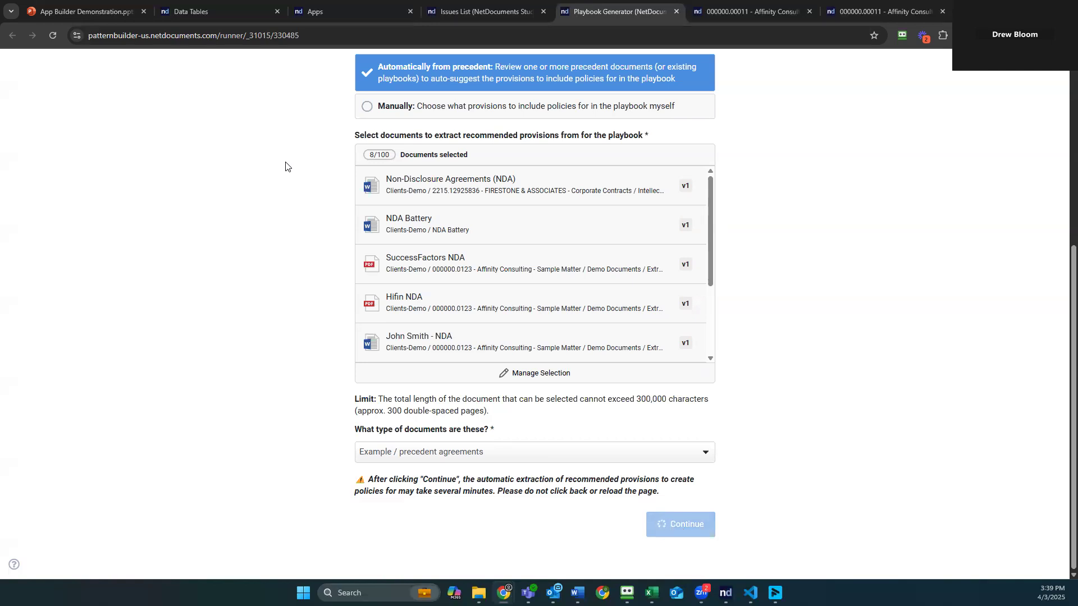
Launch the Playbook Generator run and switch to the Admin Console Data Tables list.
{"action": "left_click", "coordinate": [679, 524]}
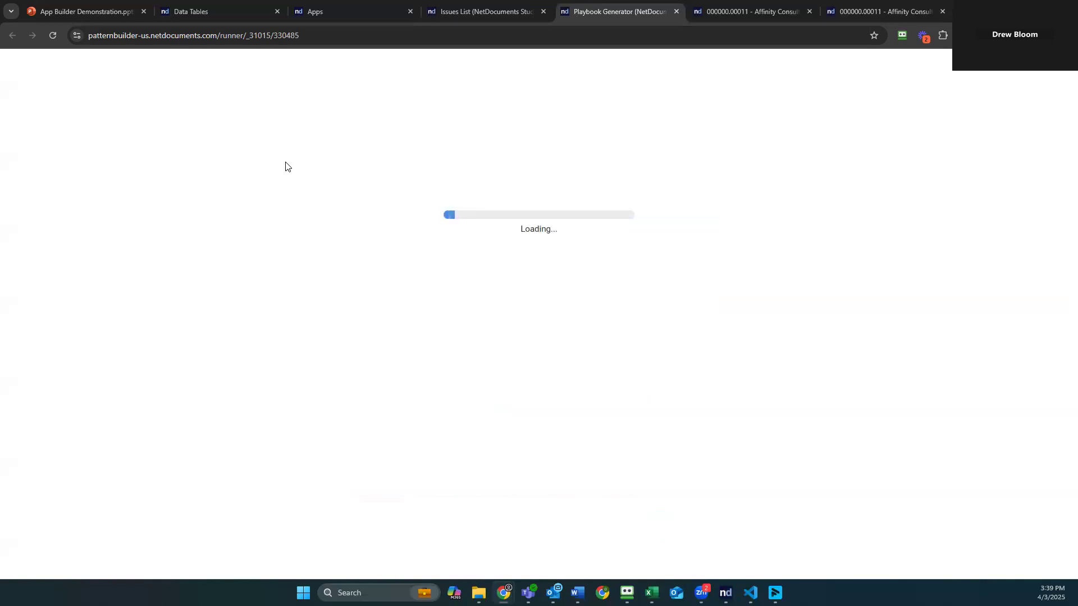
{"action": "mouse_move", "coordinate": [482, 12]}
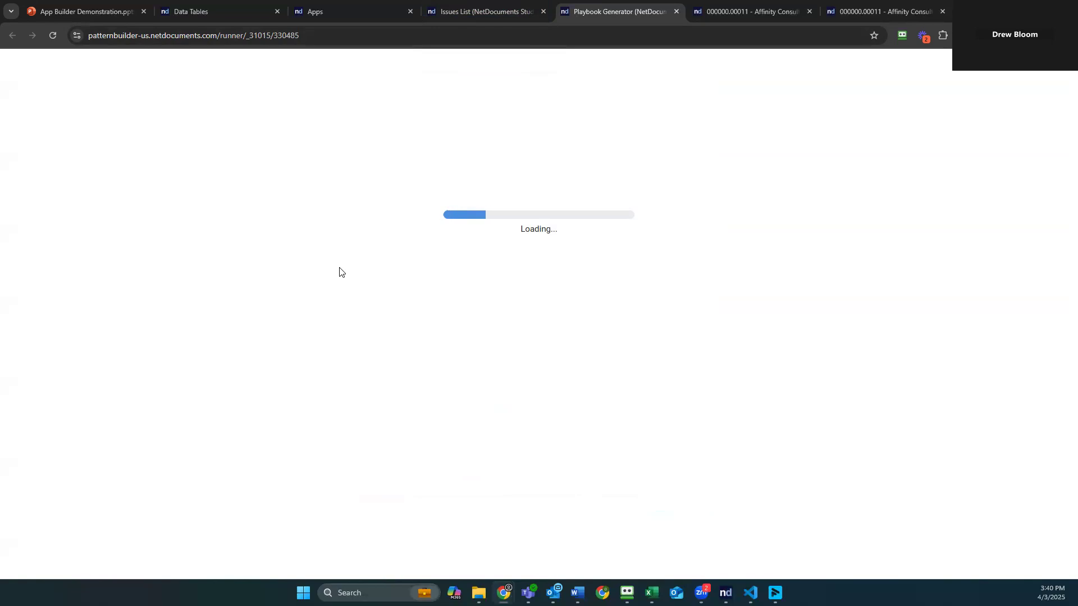
{"action": "left_click", "coordinate": [213, 11]}
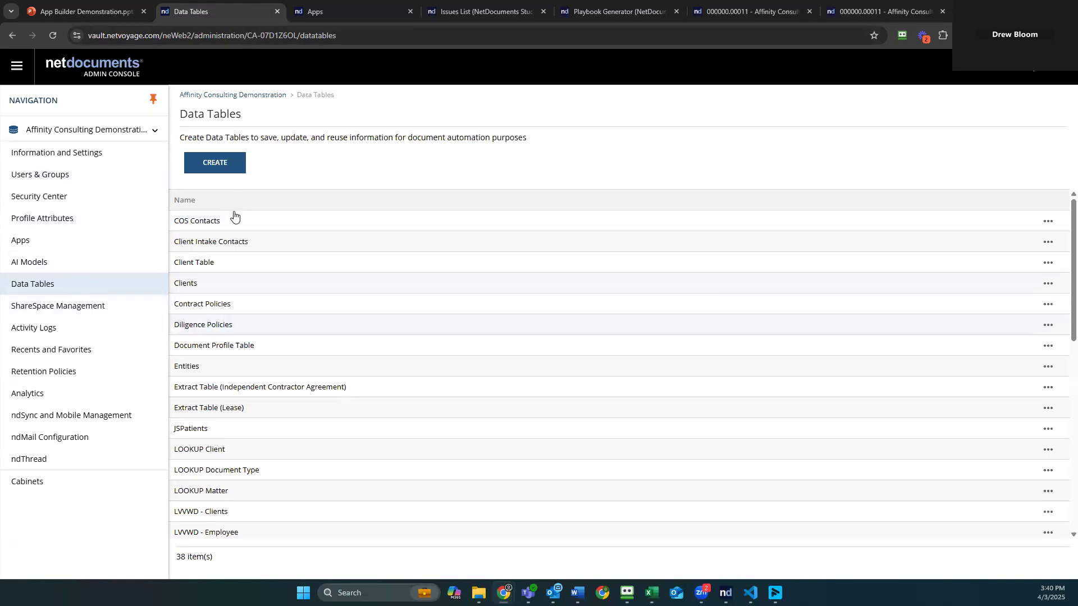
{"action": "mouse_move", "coordinate": [227, 313]}
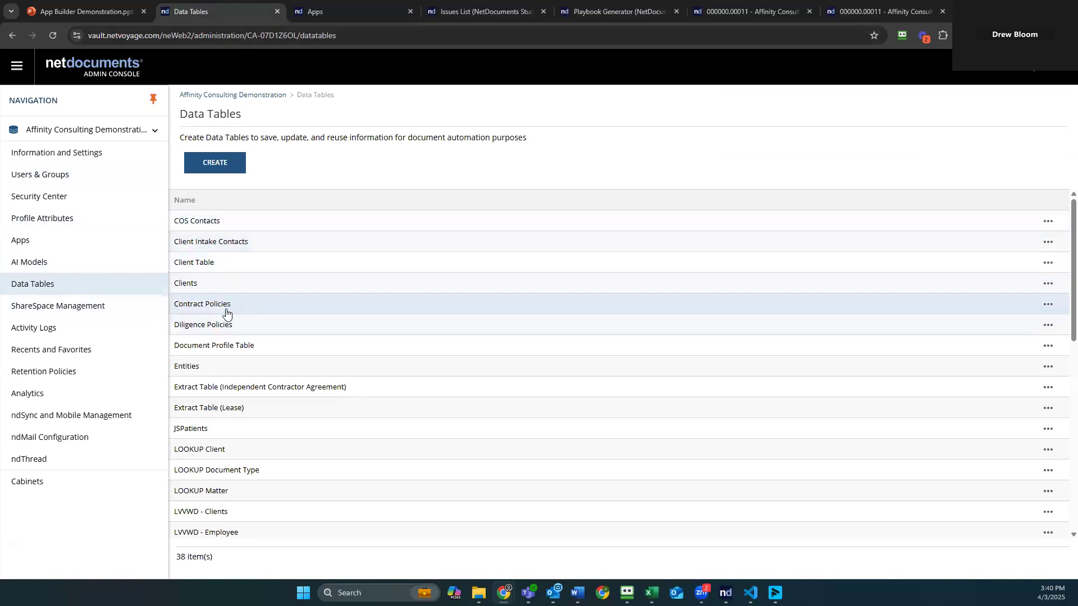
{"action": "mouse_move", "coordinate": [262, 495]}
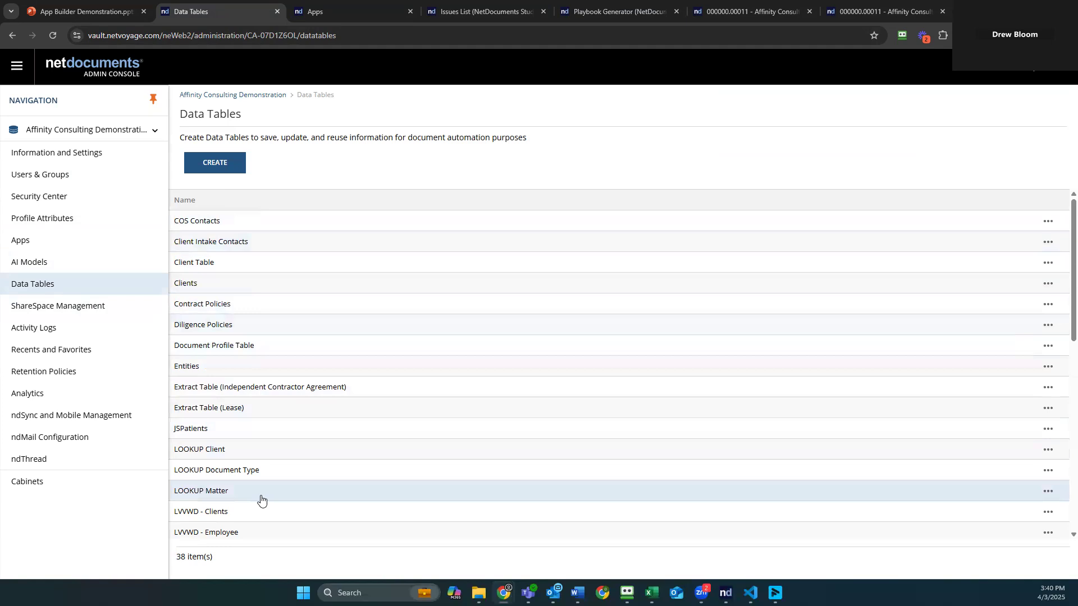
Scroll the 38 data tables down to the Playbook entries, then return to the running generator.
{"action": "scroll", "scroll_direction": "down", "scroll_amount": 3}
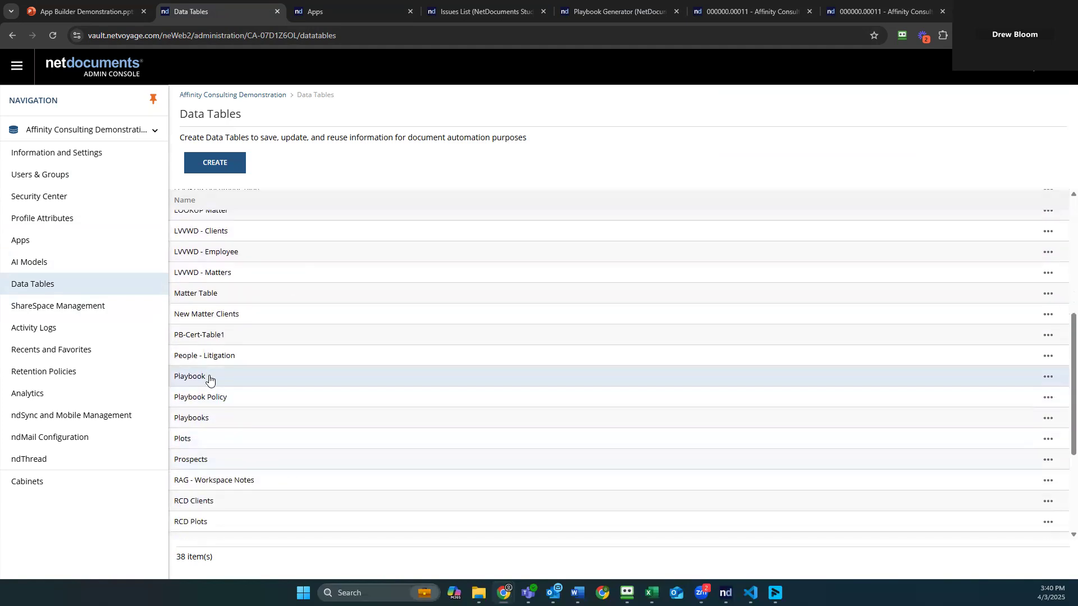
{"action": "left_click", "coordinate": [486, 11]}
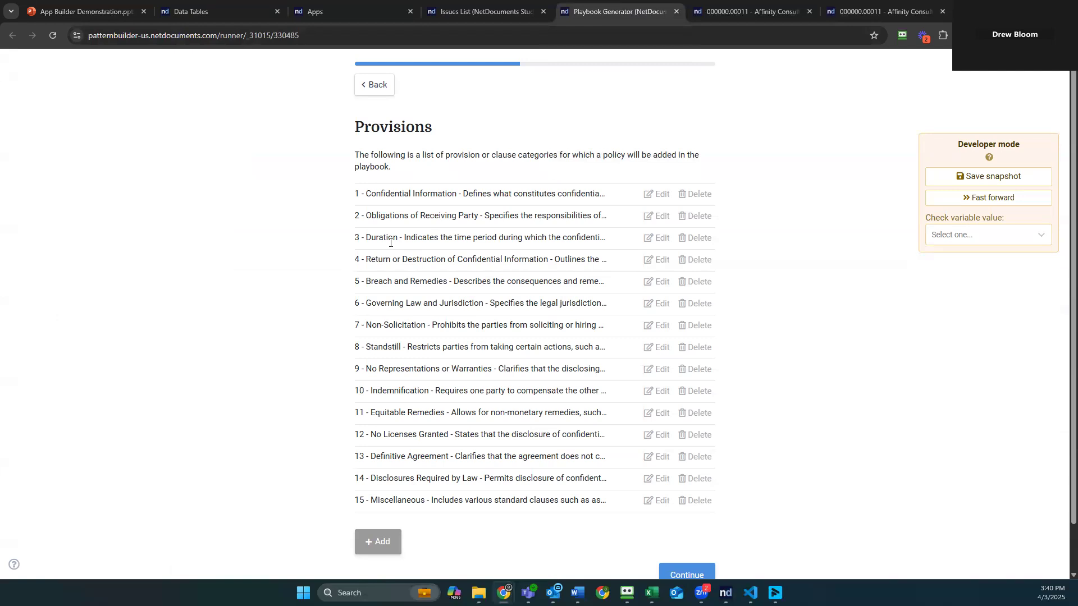
{"action": "mouse_move", "coordinate": [366, 509]}
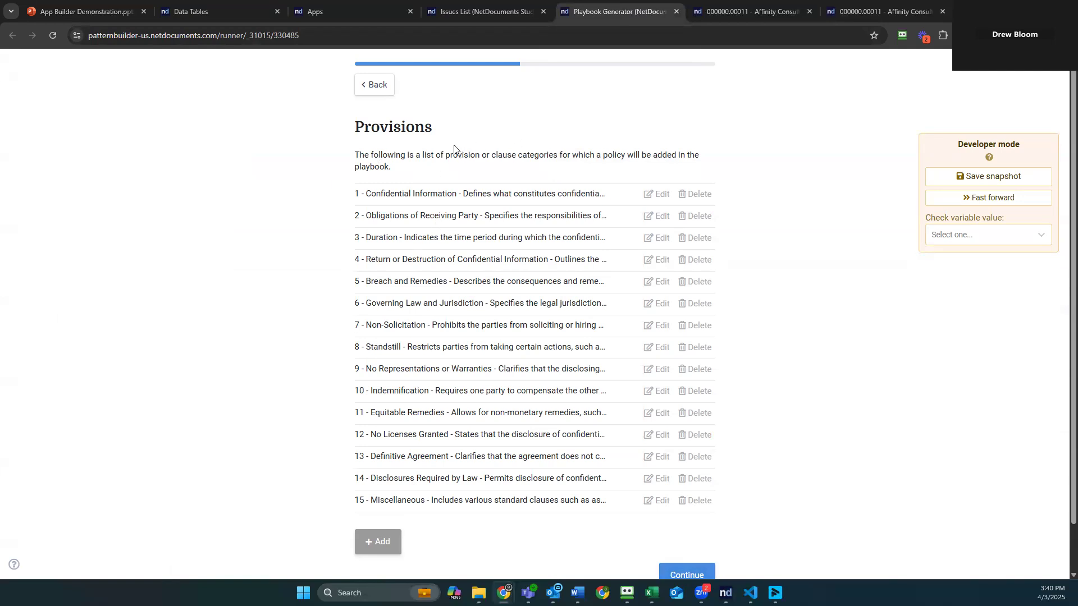
{"action": "mouse_move", "coordinate": [385, 112]}
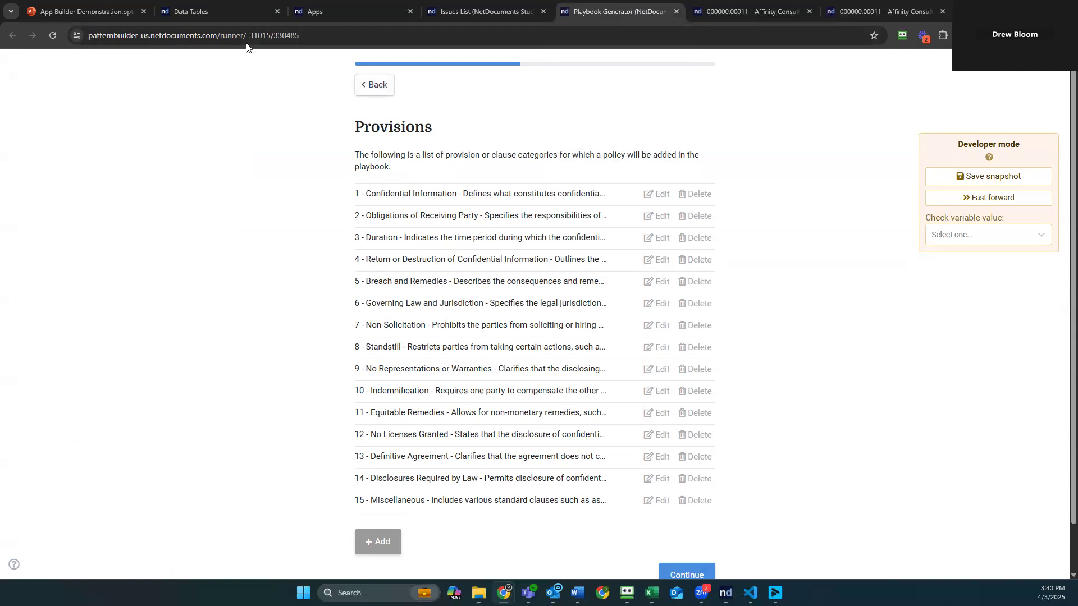
Review the 15 extracted provision categories, then return to the presentation slides.
{"action": "left_click", "coordinate": [82, 12]}
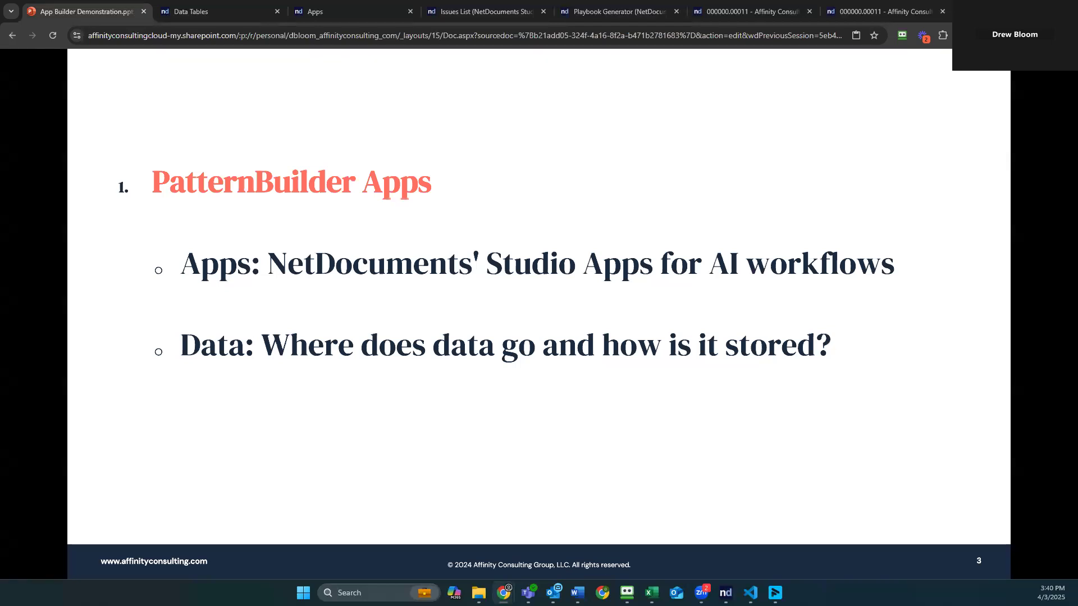
{"action": "mouse_move", "coordinate": [409, 252]}
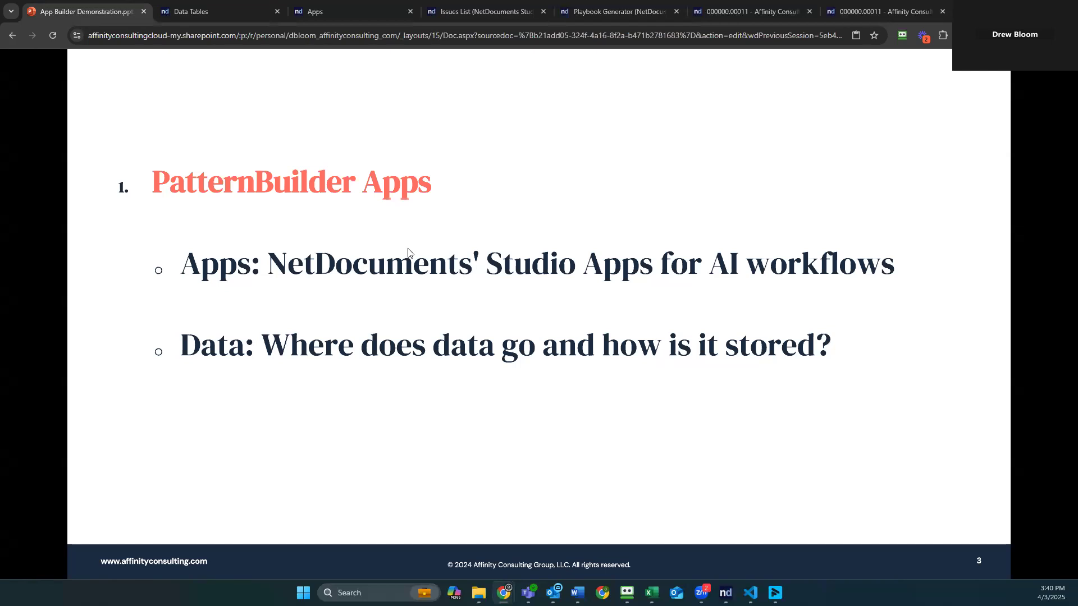
{"action": "mouse_move", "coordinate": [601, 26]}
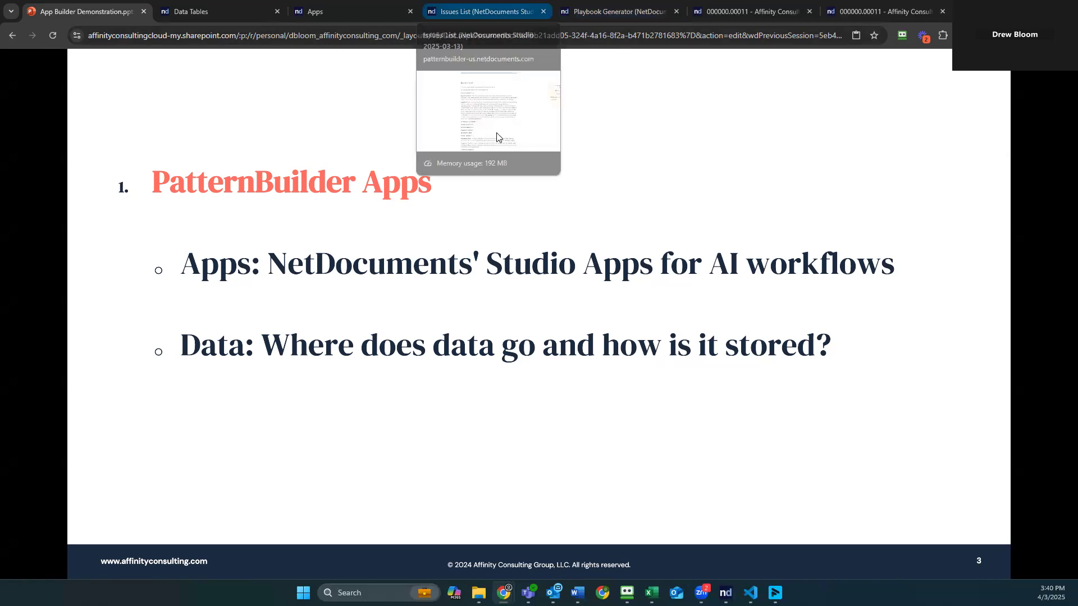
{"action": "mouse_move", "coordinate": [473, 418]}
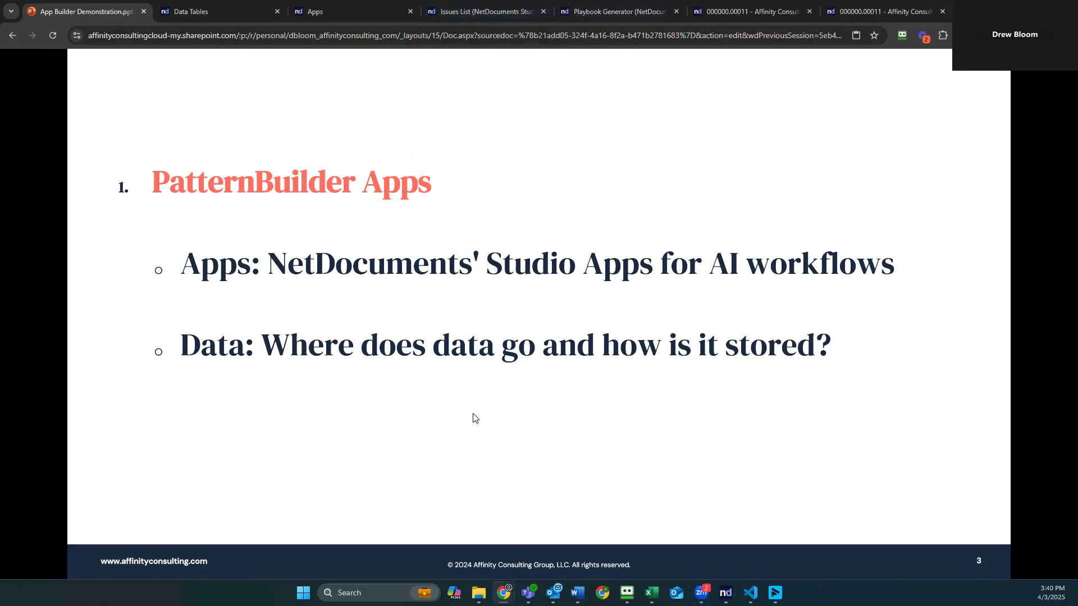
{"action": "mouse_move", "coordinate": [269, 175]}
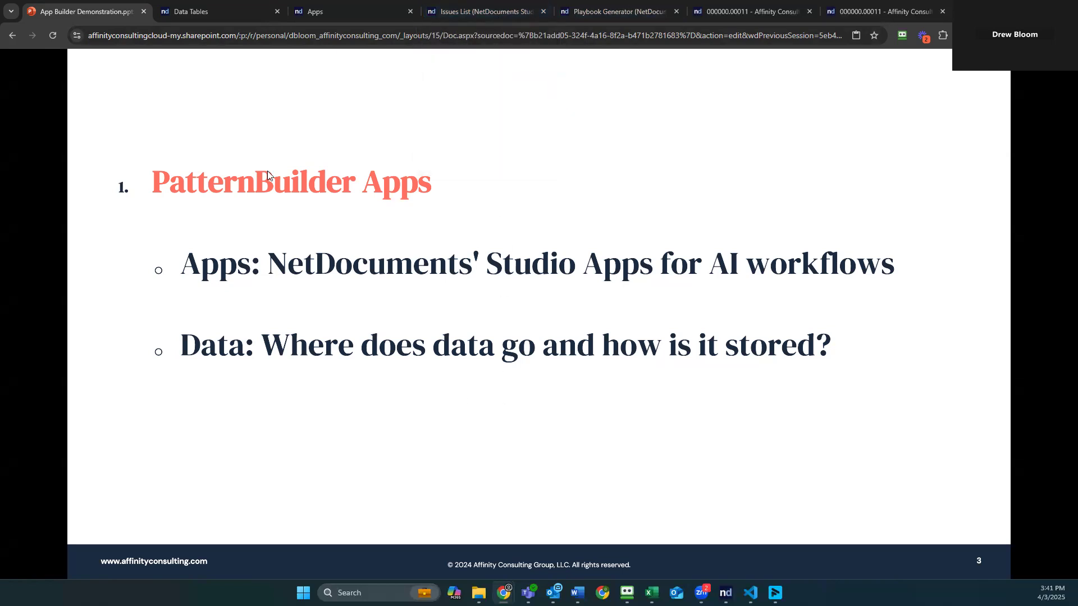
{"action": "mouse_move", "coordinate": [192, 118]}
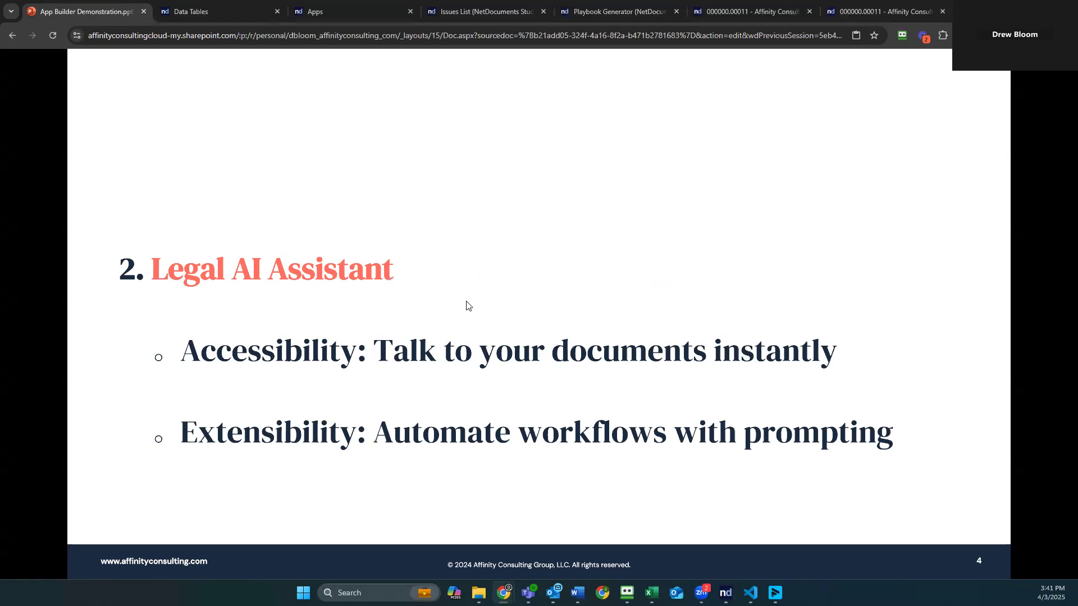
{"action": "mouse_move", "coordinate": [782, 143]}
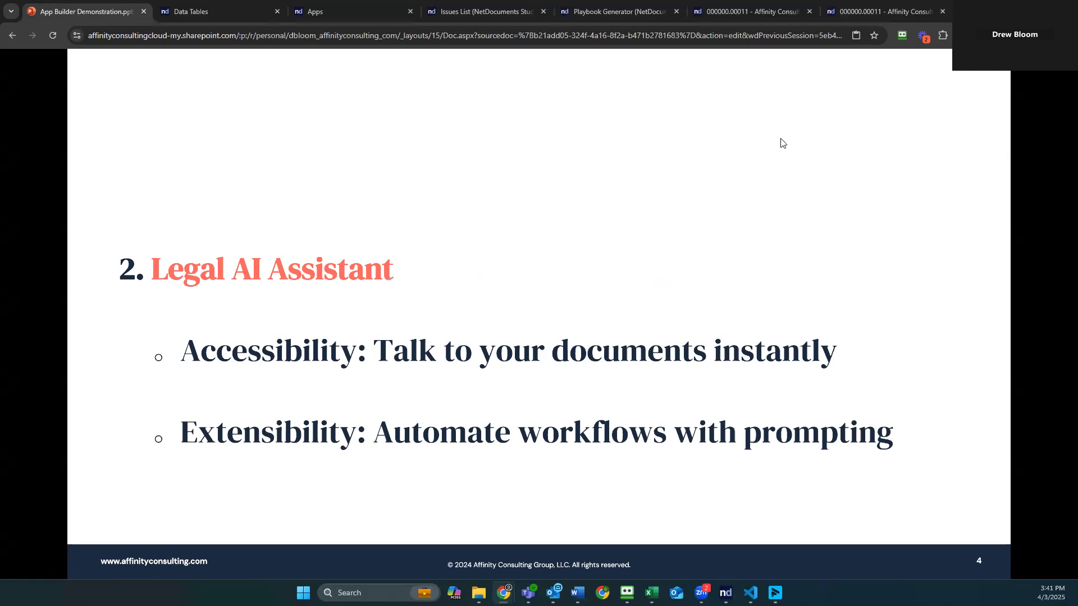
{"action": "mouse_move", "coordinate": [221, 369]}
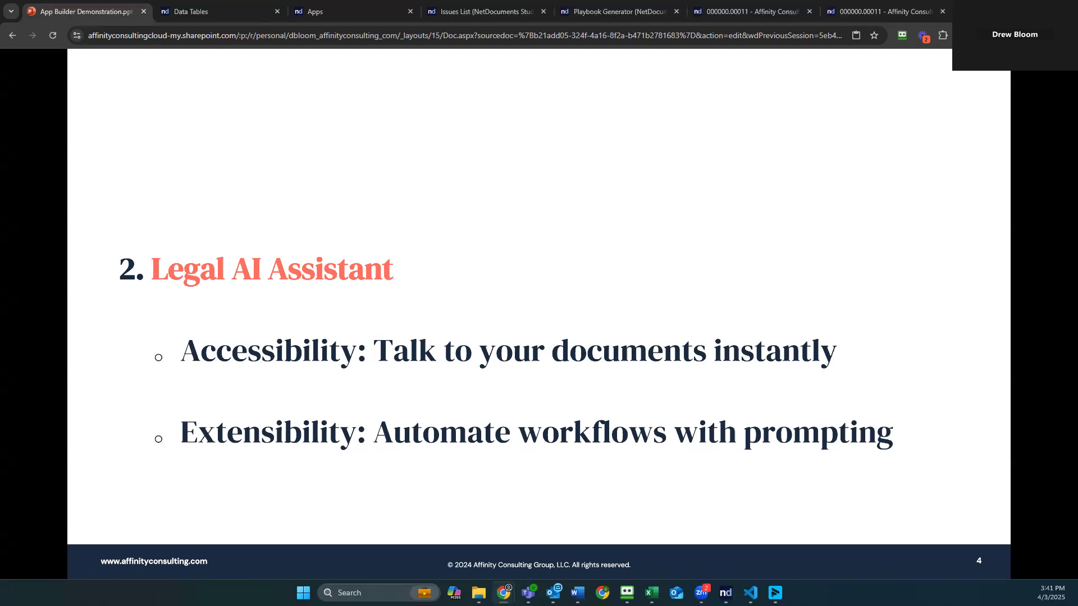
{"action": "mouse_move", "coordinate": [374, 479]}
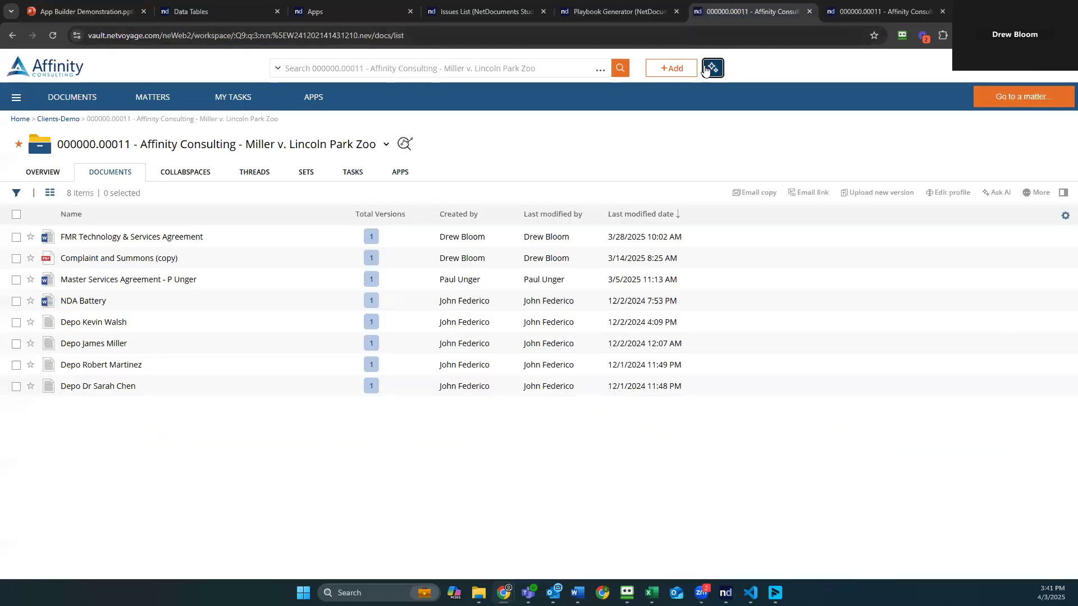
Ask the Assistant 'Could you tell me what the case is about?' and read the Miller v. Lincoln Park Zoo answer.
{"action": "left_click", "coordinate": [711, 67]}
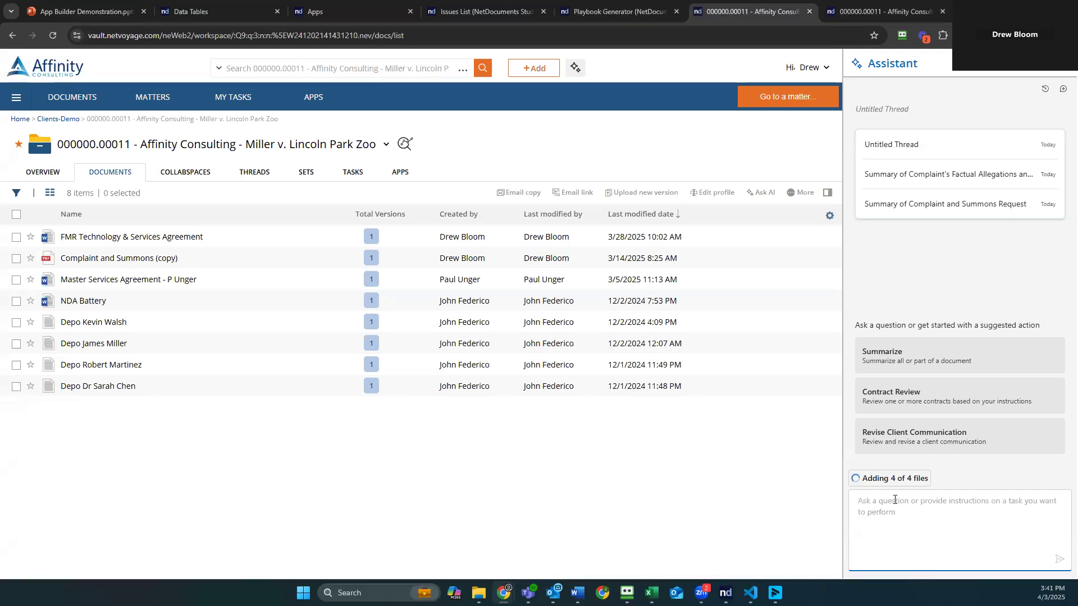
{"action": "type", "text": "Could you"}
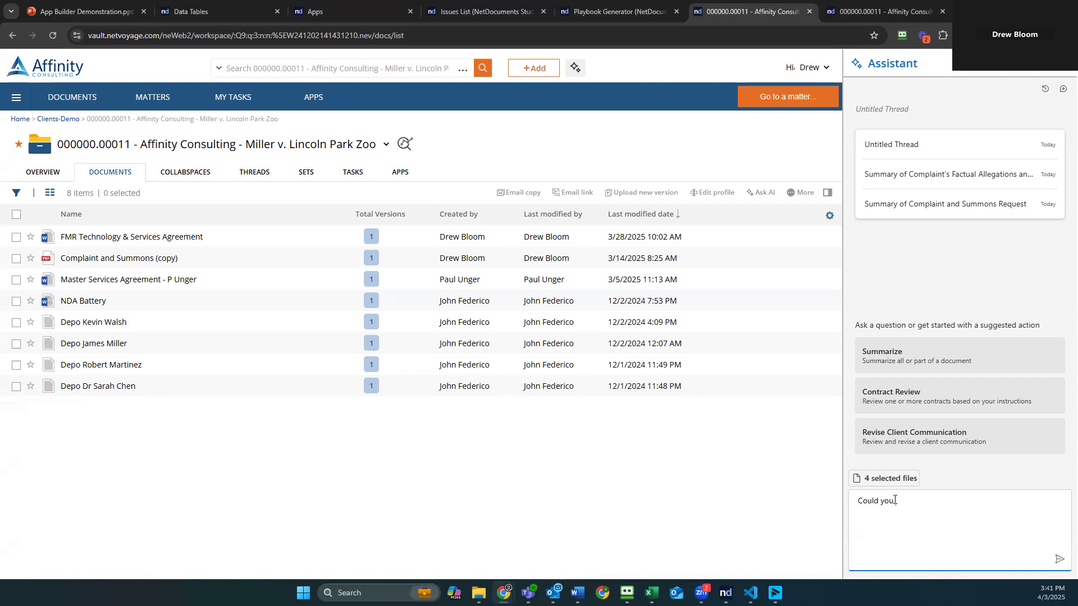
{"action": "type", "text": "tell me what the case"}
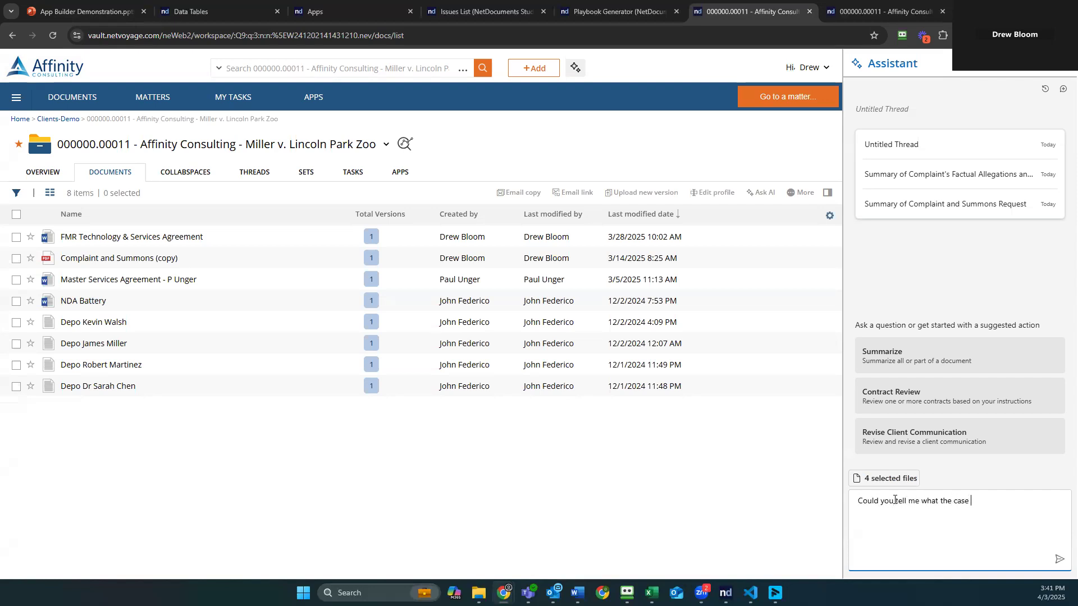
{"action": "key", "text": "enter"}
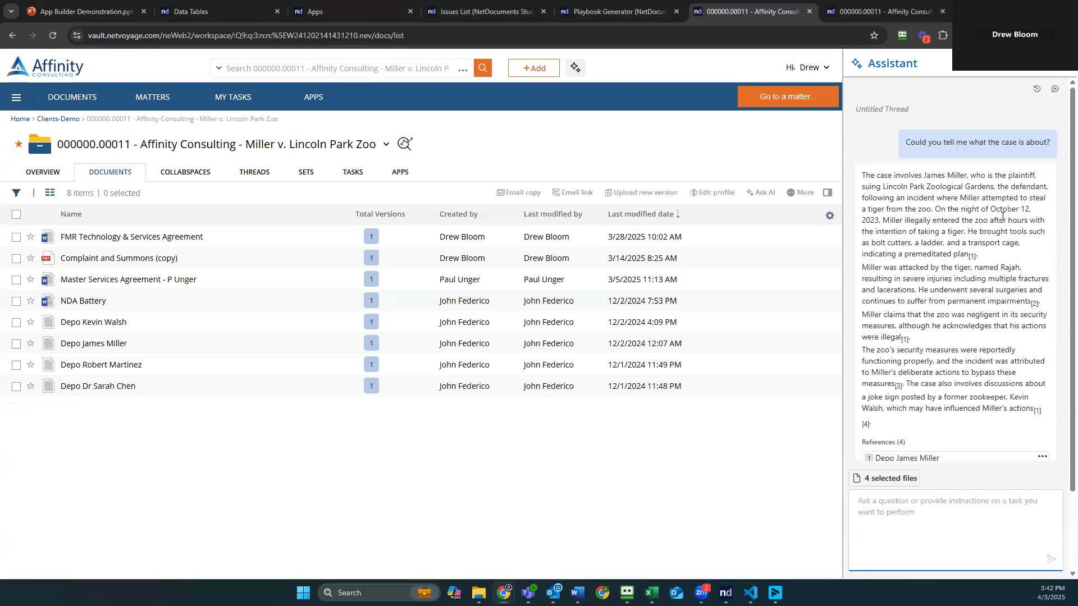
{"action": "scroll", "scroll_direction": "down", "scroll_amount": 3}
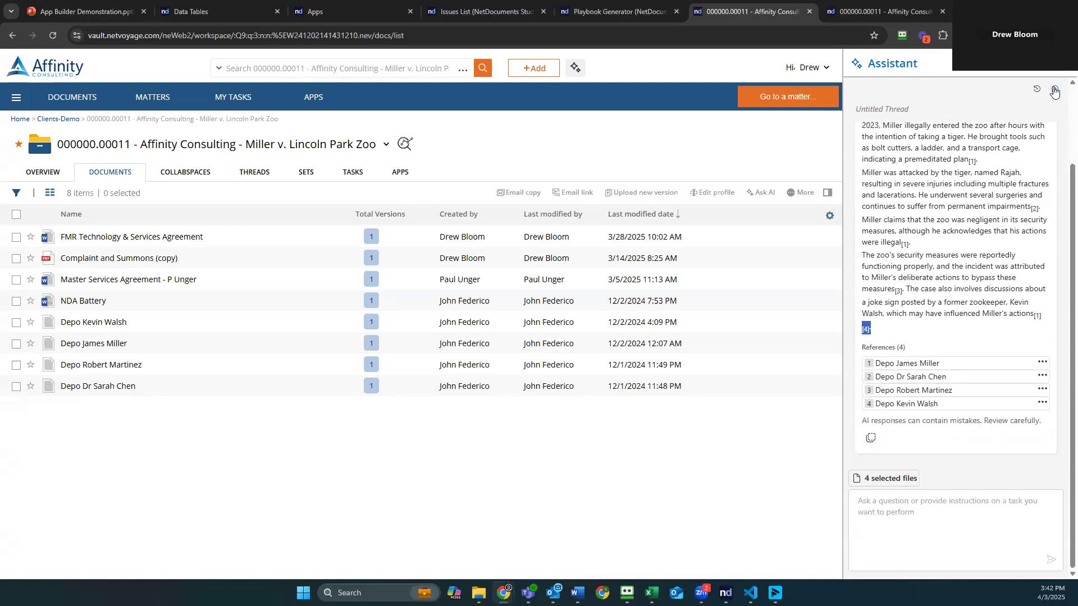
{"action": "mouse_move", "coordinate": [1054, 91]}
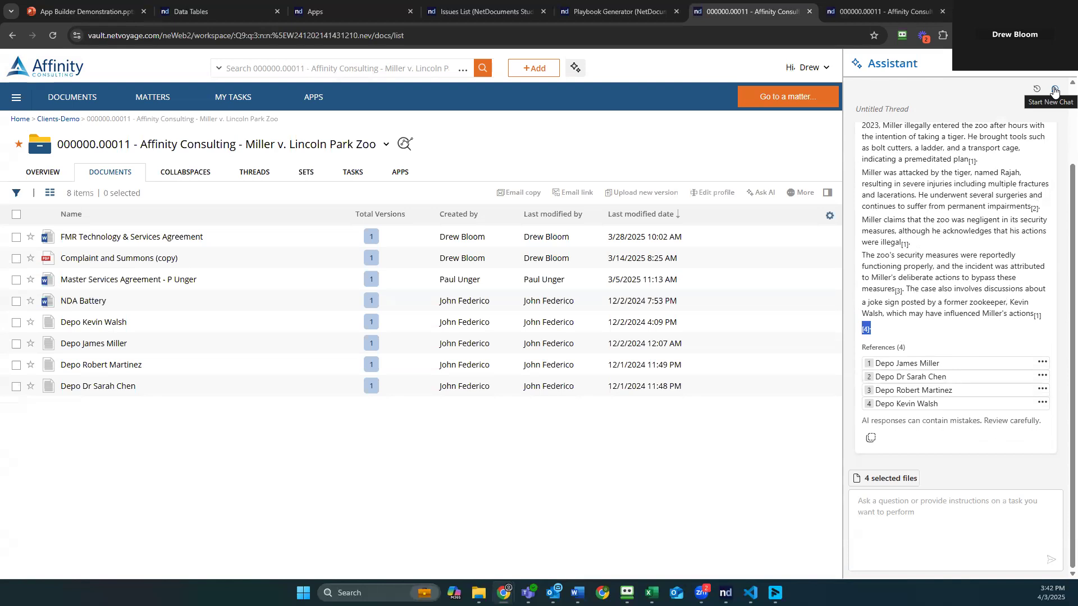
In a fresh thread, ask what facts the complaint alleges and read the asbestos conspiracy answer.
{"action": "left_click", "coordinate": [1062, 89]}
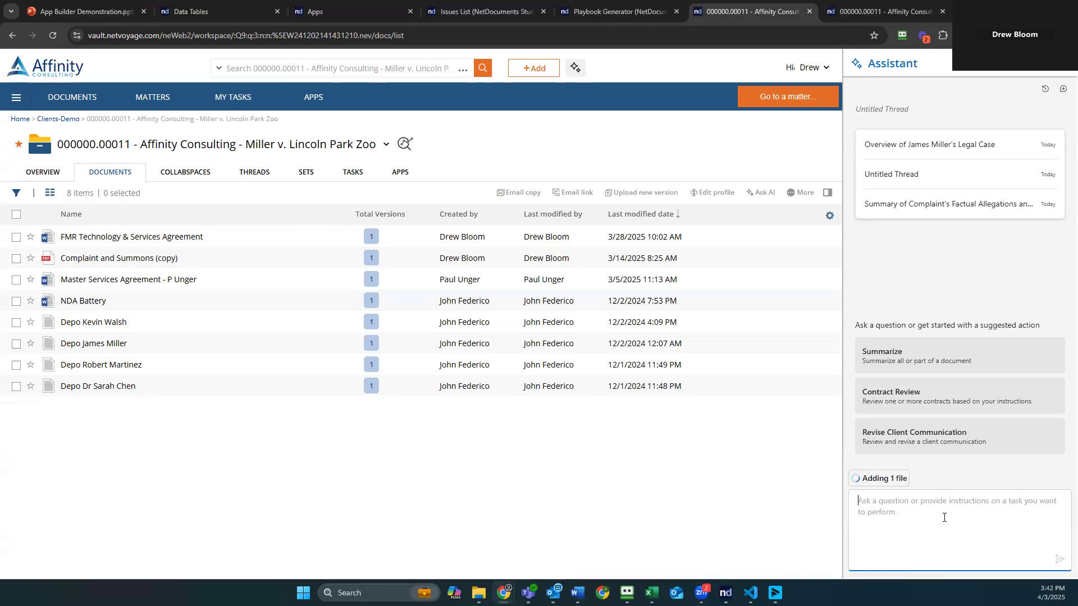
{"action": "type", "text": "W"}
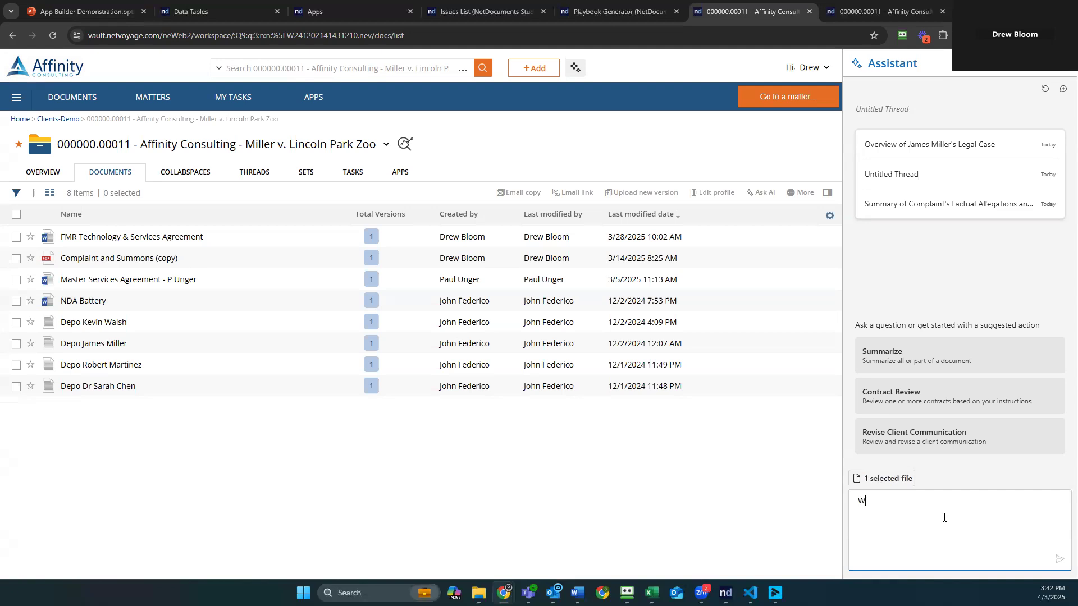
{"action": "type", "text": "hat are the"}
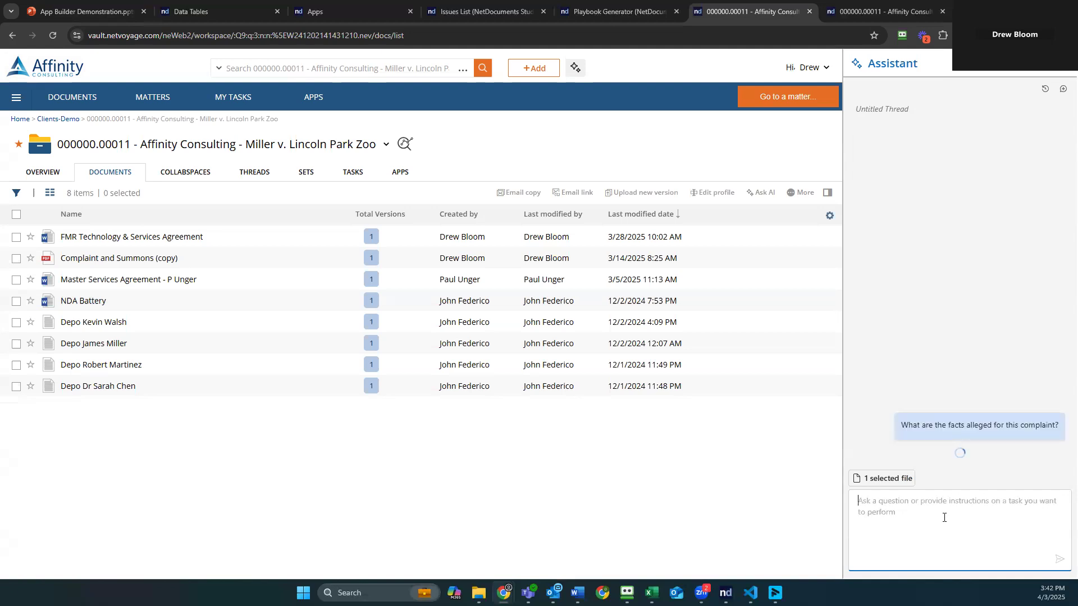
{"action": "mouse_move", "coordinate": [1006, 254]}
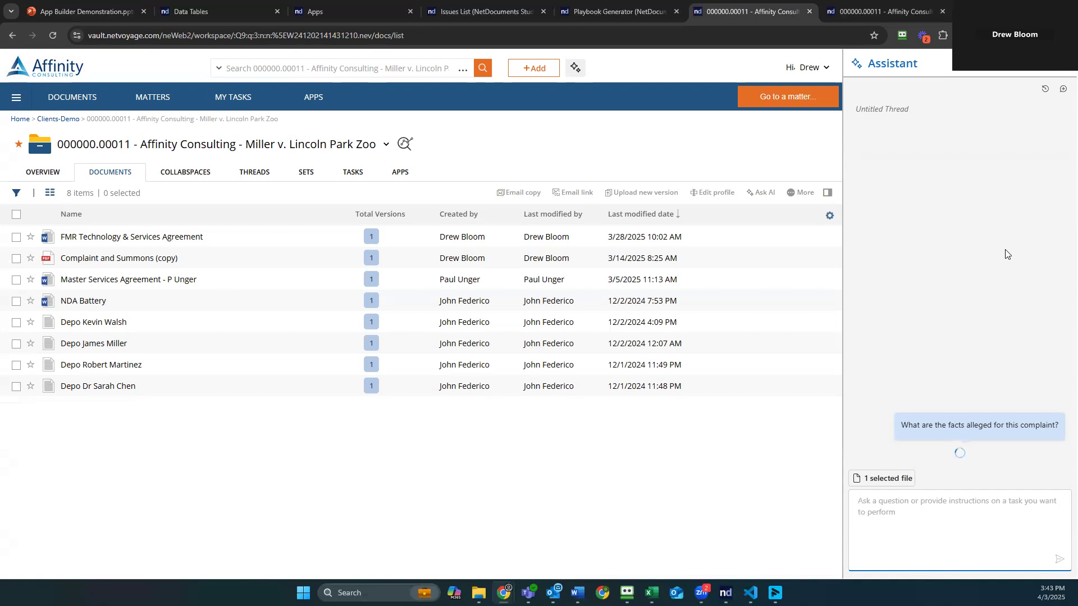
{"action": "mouse_move", "coordinate": [944, 272]}
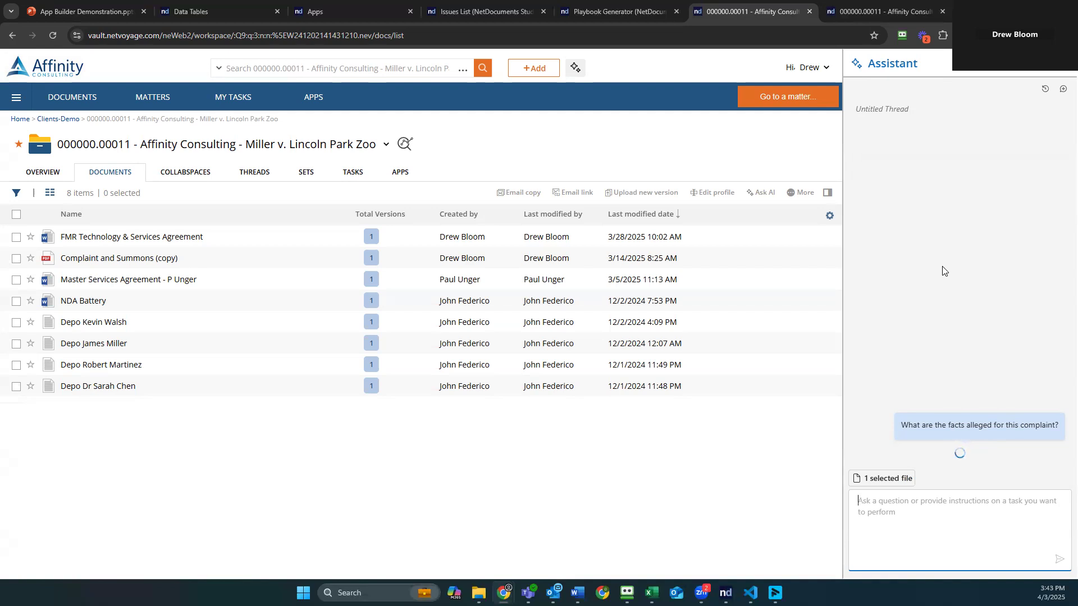
{"action": "mouse_move", "coordinate": [940, 350]}
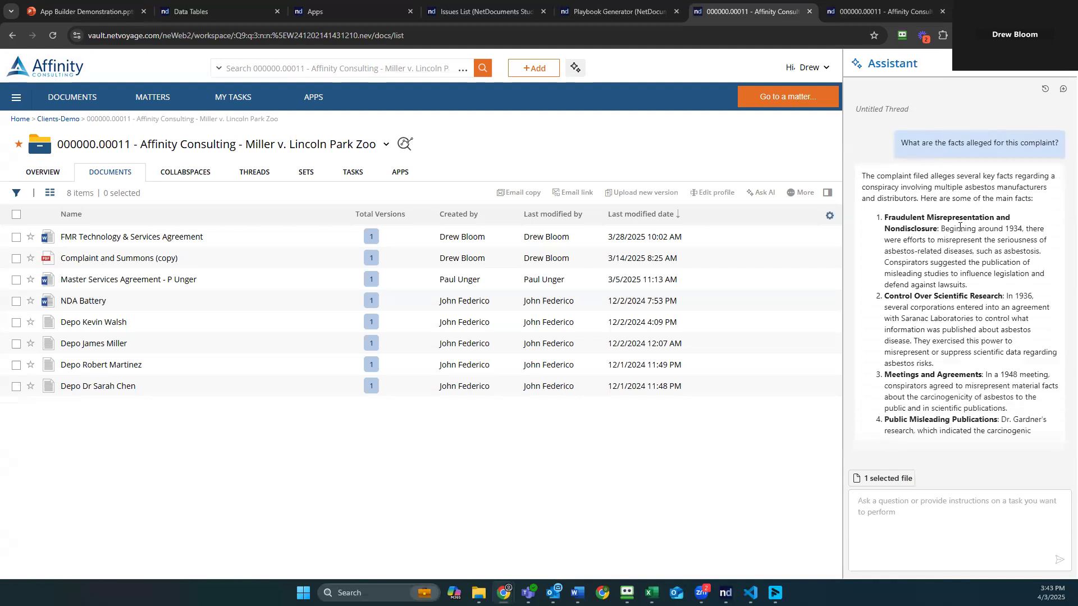
{"action": "scroll", "scroll_direction": "down", "scroll_amount": 3}
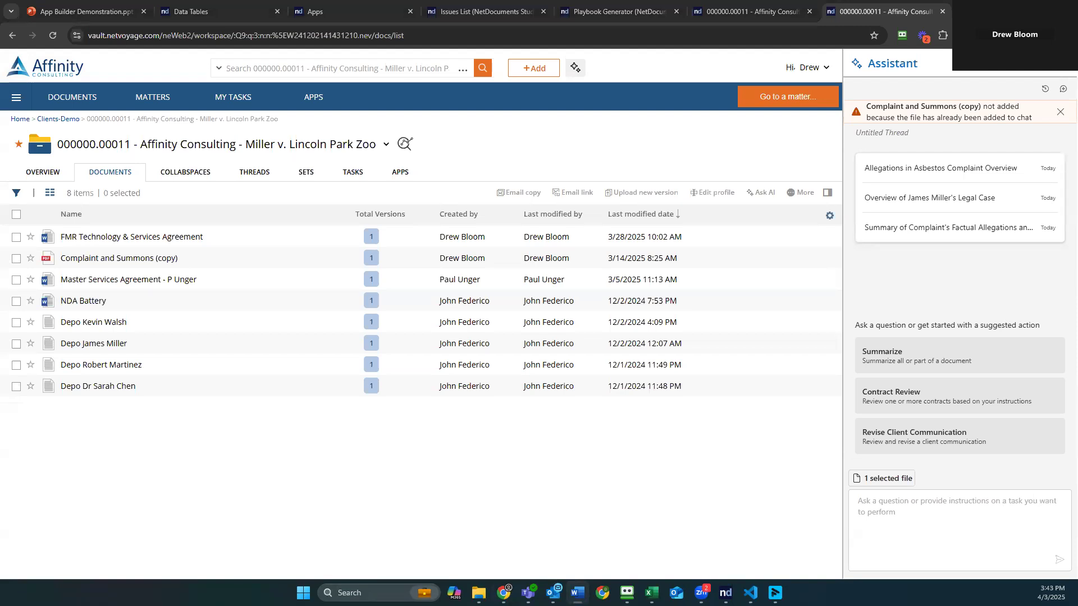
Run the saved complaint-summary prompt and read through parties, causes of action, facts and damages.
{"action": "left_click", "coordinate": [956, 516]}
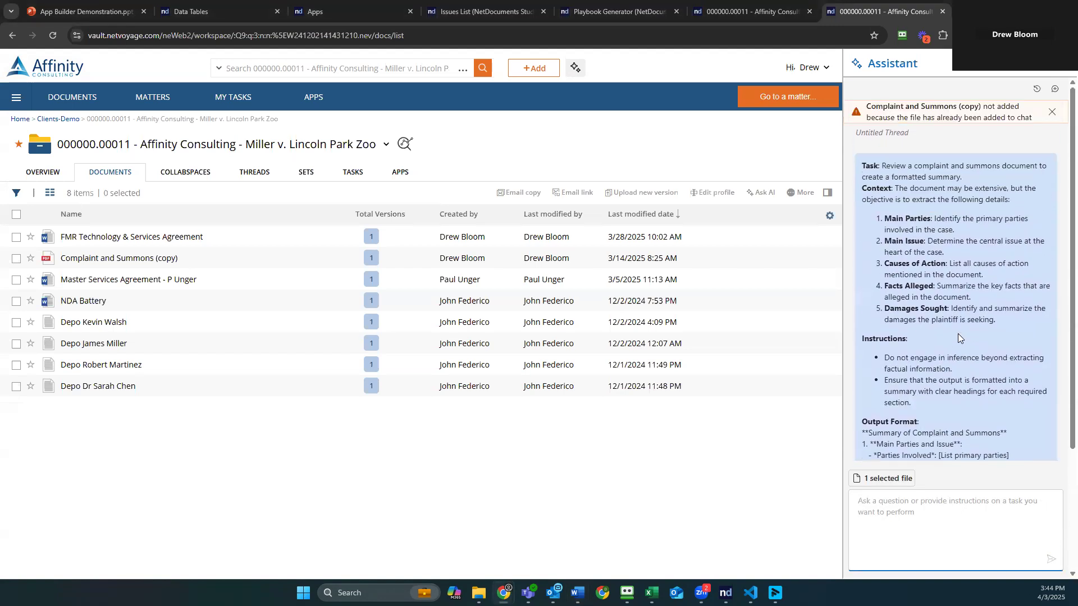
{"action": "scroll", "scroll_direction": "down", "scroll_amount": 3}
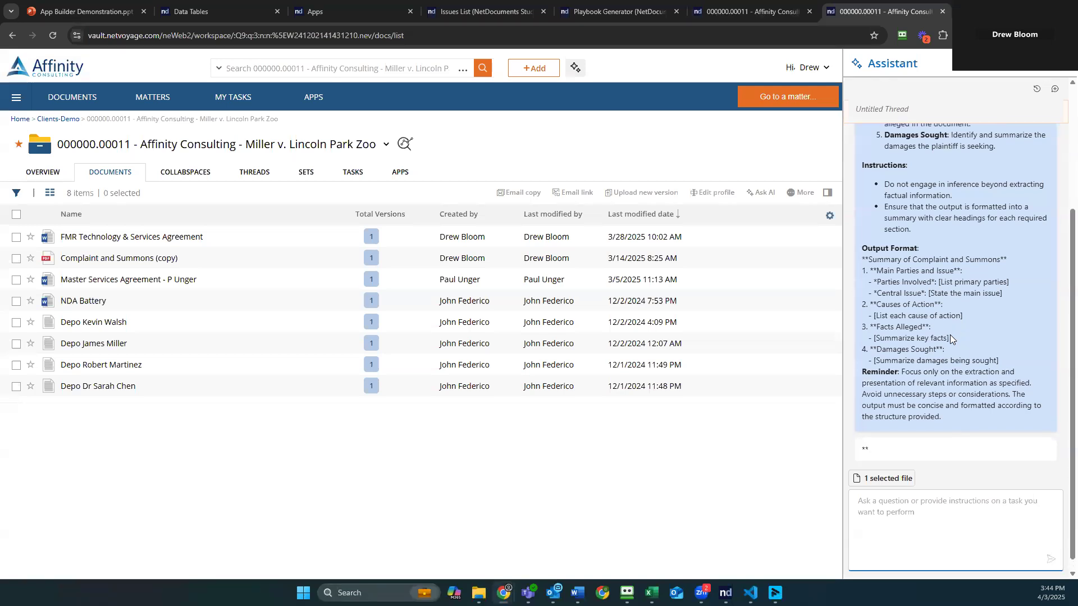
{"action": "scroll", "scroll_direction": "down", "scroll_amount": 3}
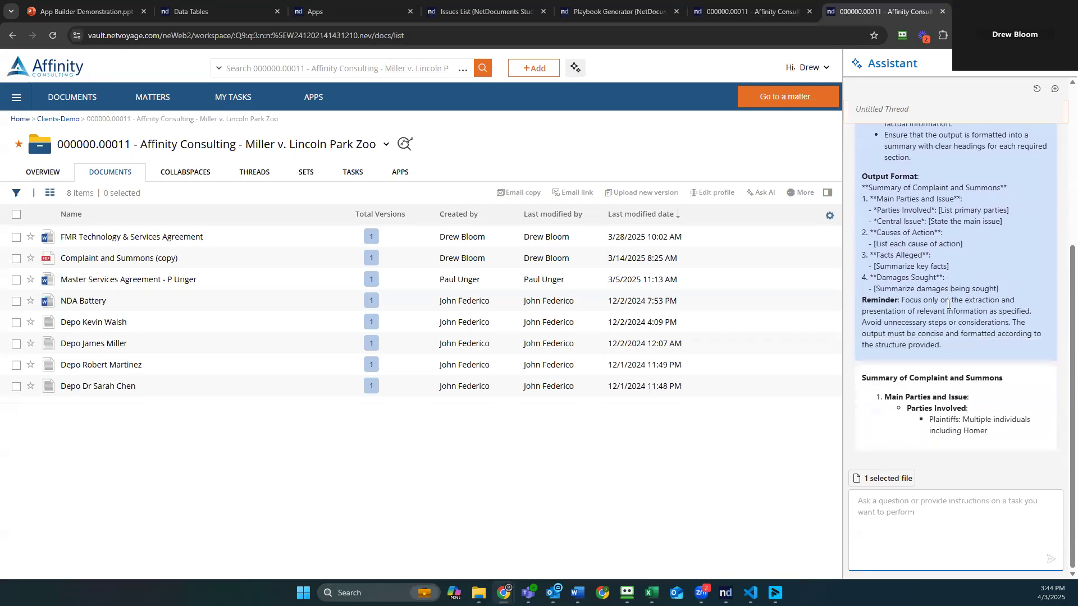
{"action": "scroll", "scroll_direction": "down", "scroll_amount": 3}
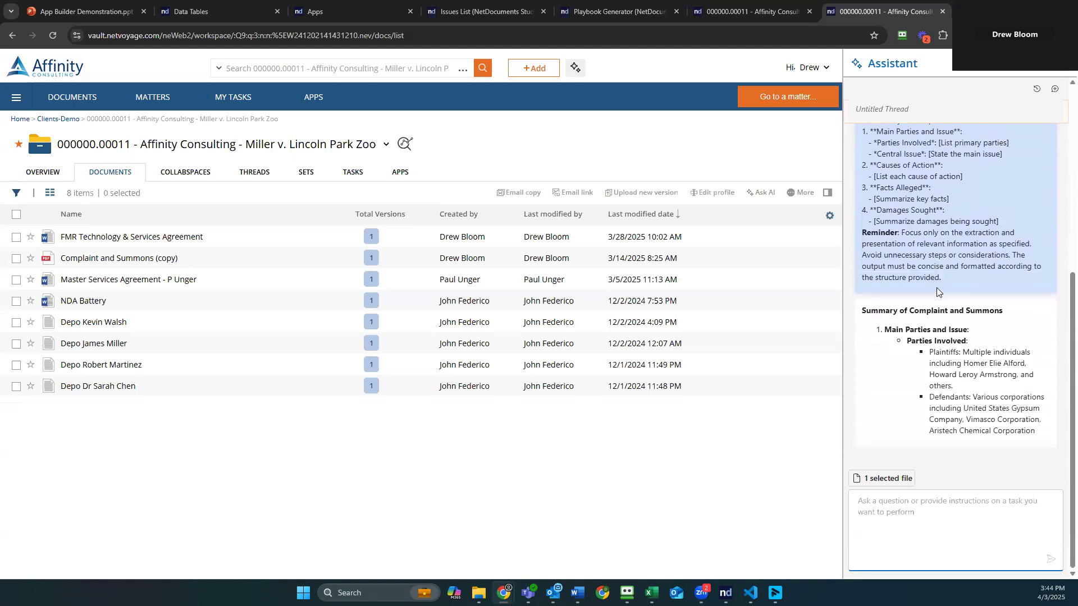
{"action": "scroll", "scroll_direction": "down", "scroll_amount": 3}
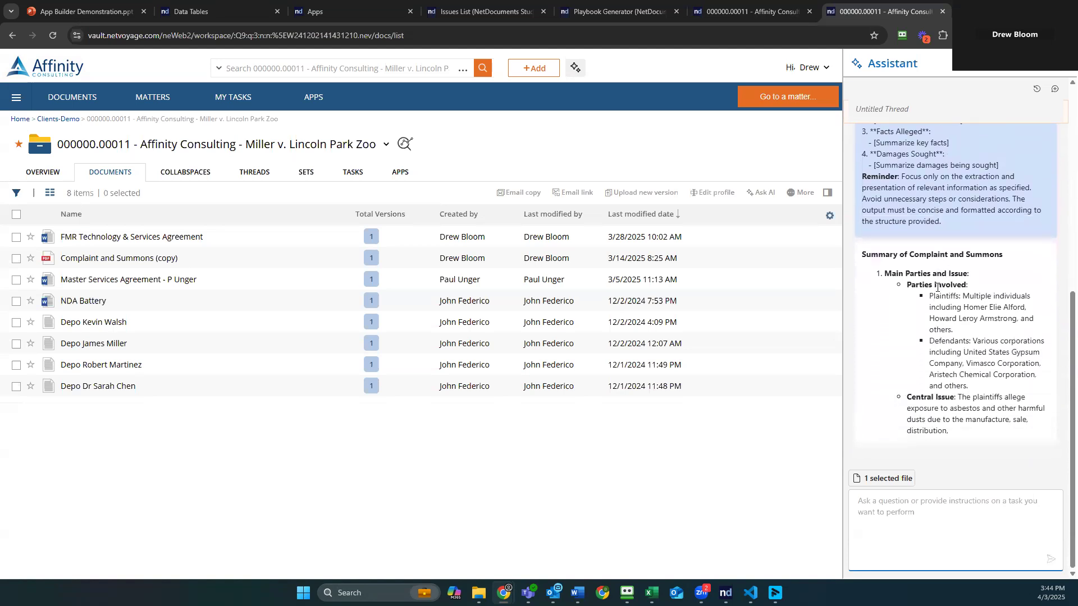
{"action": "scroll", "scroll_direction": "down", "scroll_amount": 3}
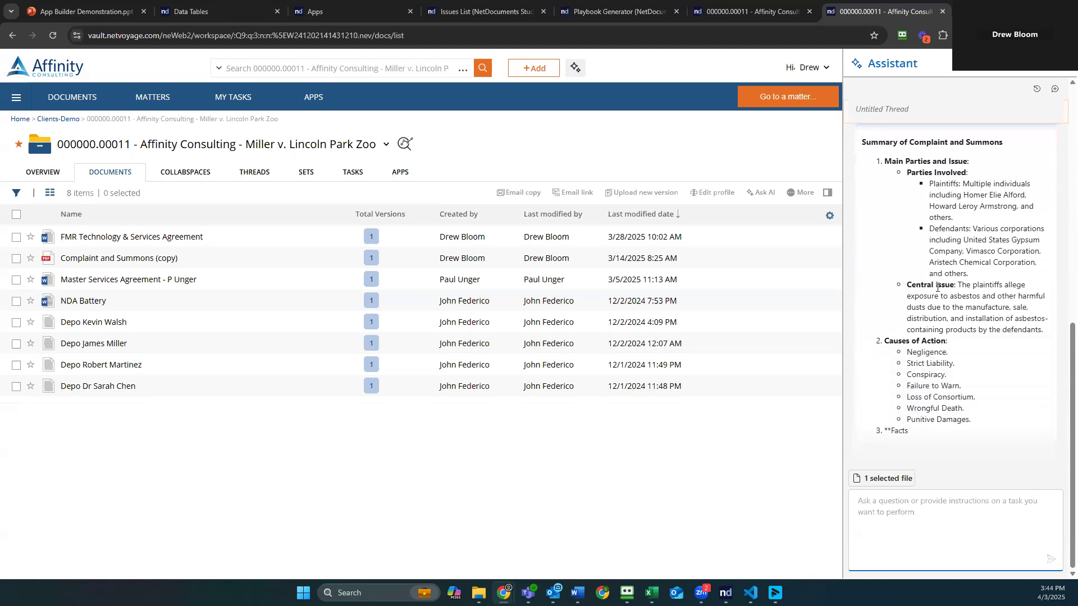
{"action": "scroll", "scroll_direction": "down", "scroll_amount": 3}
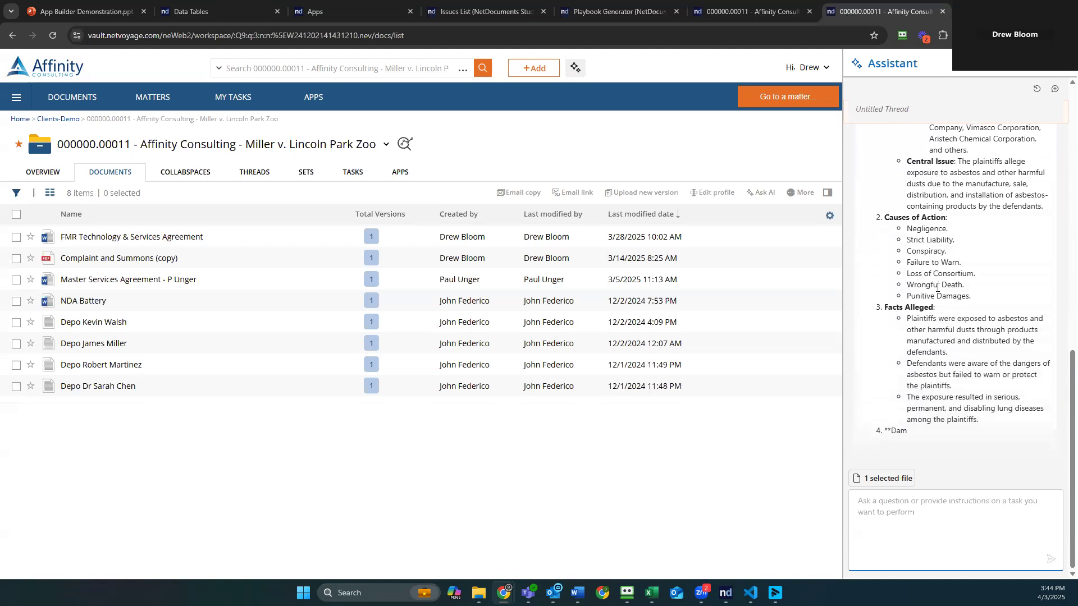
{"action": "scroll", "scroll_direction": "down", "scroll_amount": 3}
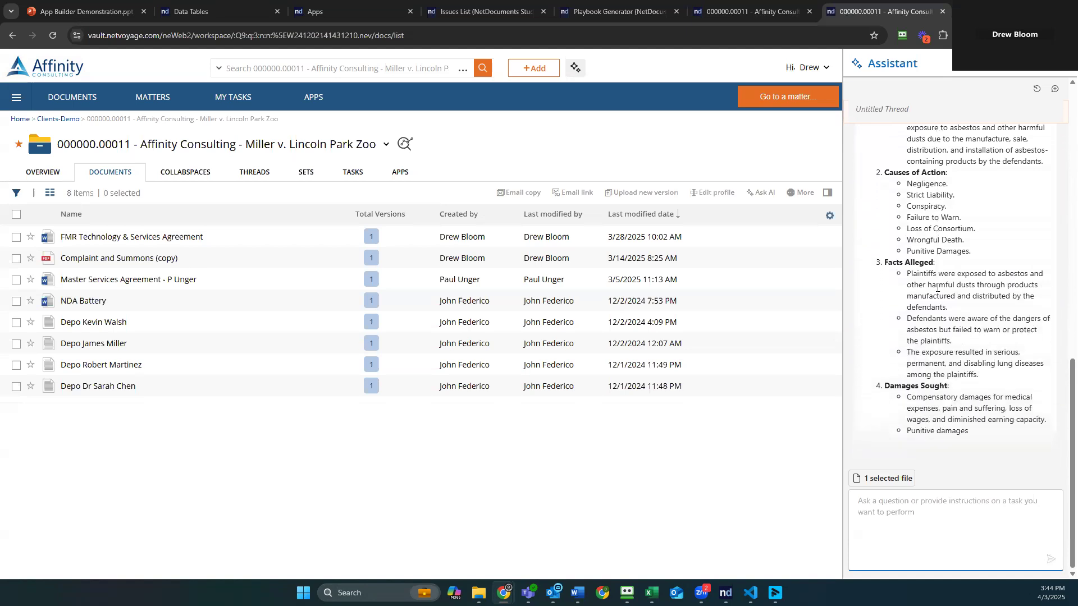
{"action": "scroll", "scroll_direction": "down", "scroll_amount": 3}
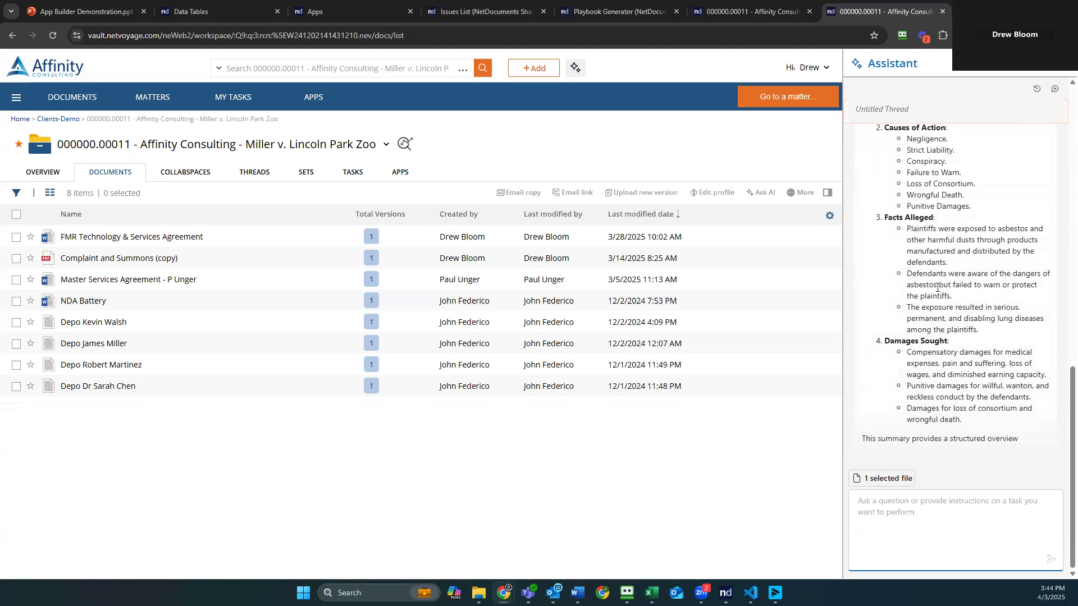
{"action": "scroll", "scroll_direction": "down", "scroll_amount": 3}
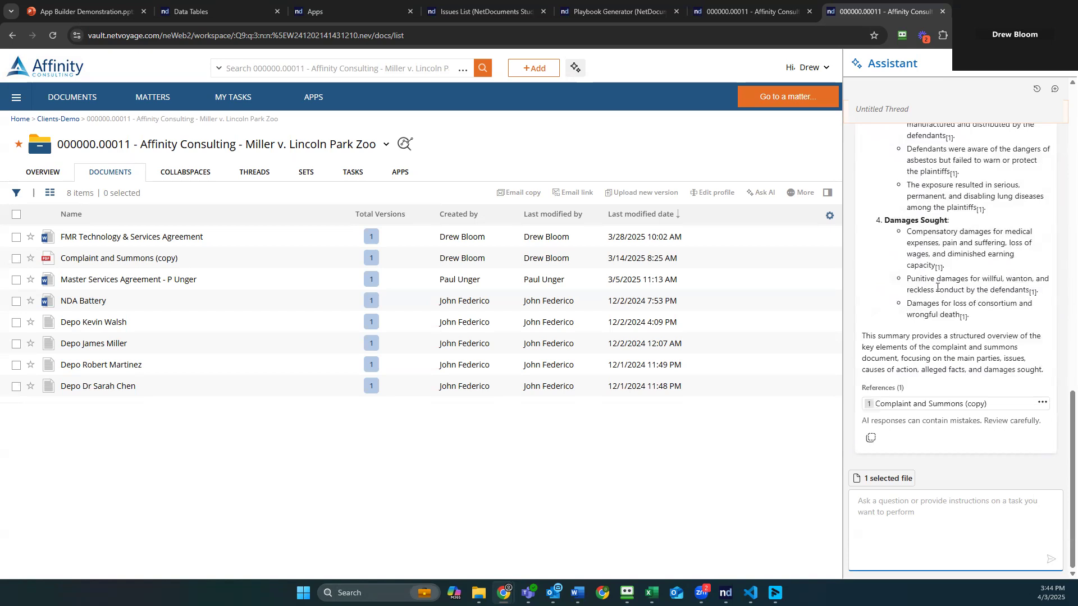
Return to the presentation and show the In Summary slide.
{"action": "left_click", "coordinate": [82, 11]}
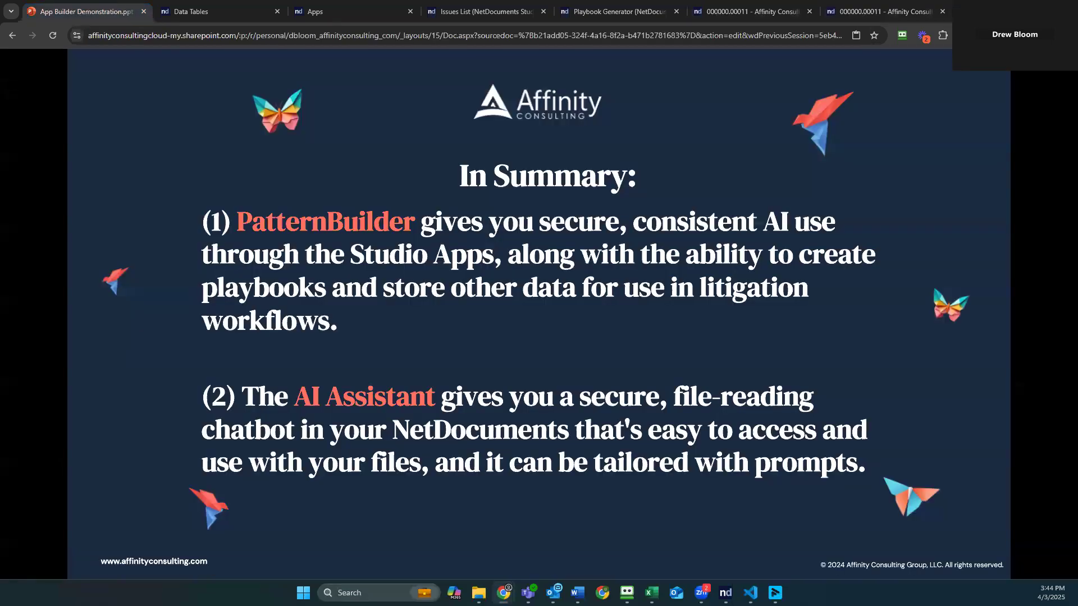
{"action": "mouse_move", "coordinate": [653, 343]}
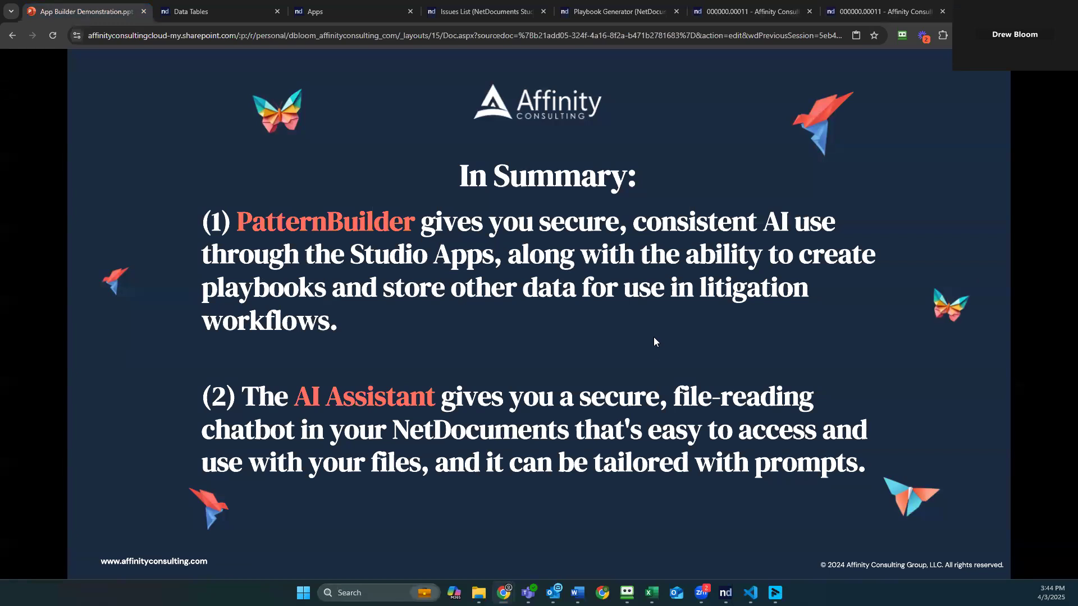
{"action": "left_click", "coordinate": [350, 11]}
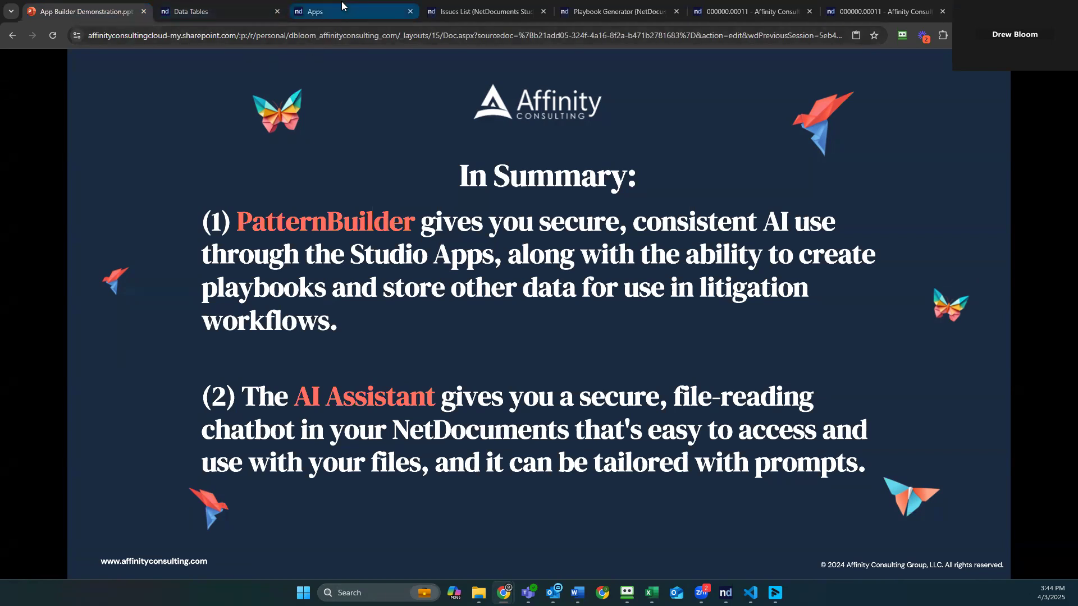
{"action": "left_click", "coordinate": [354, 11]}
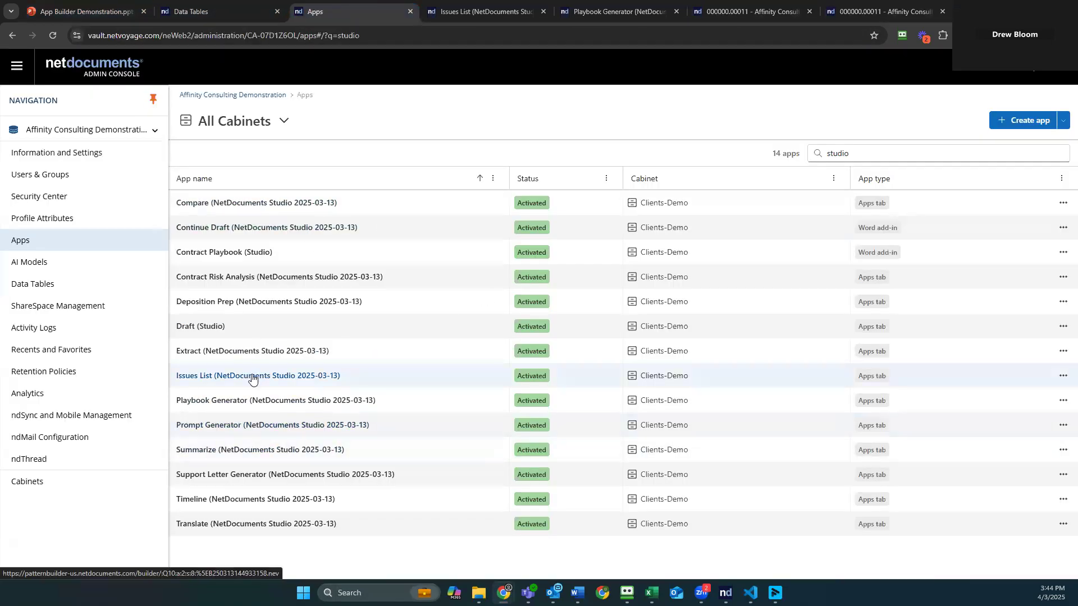
{"action": "left_click", "coordinate": [79, 11]}
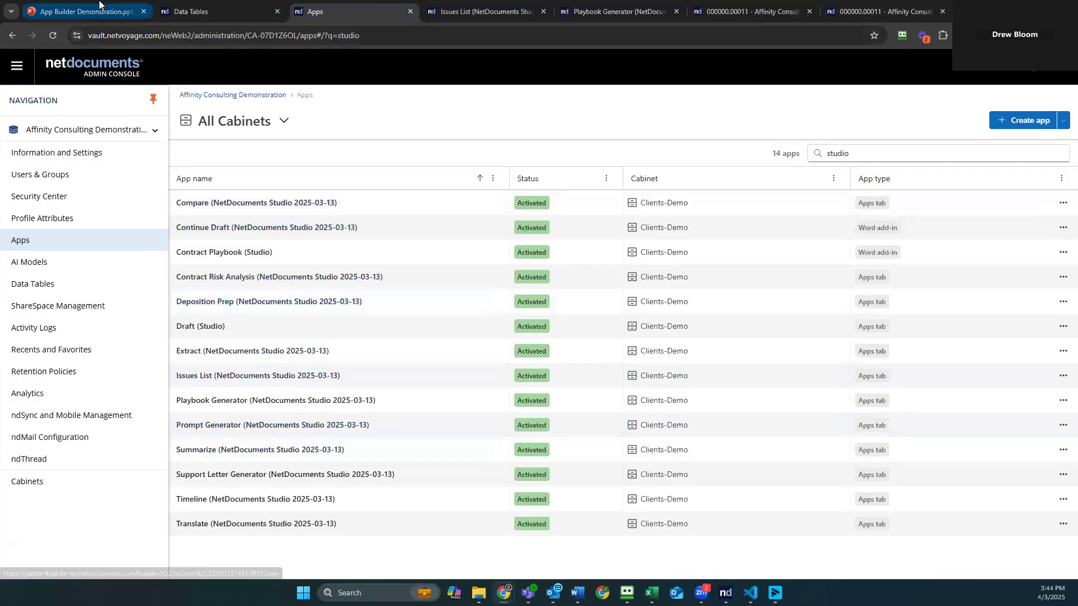
{"action": "left_click", "coordinate": [82, 11]}
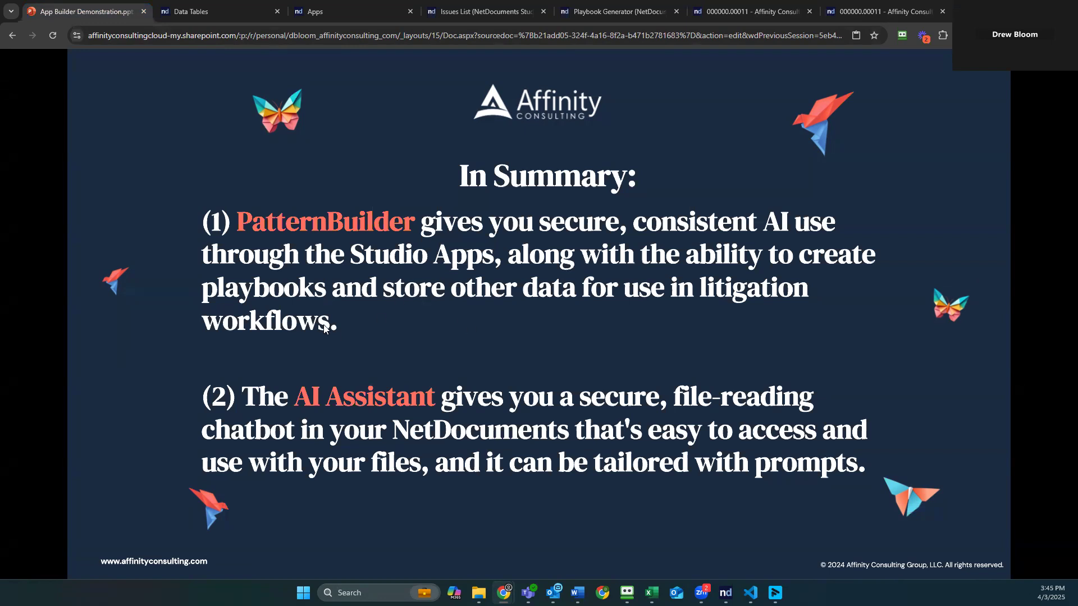
{"action": "mouse_move", "coordinate": [402, 506]}
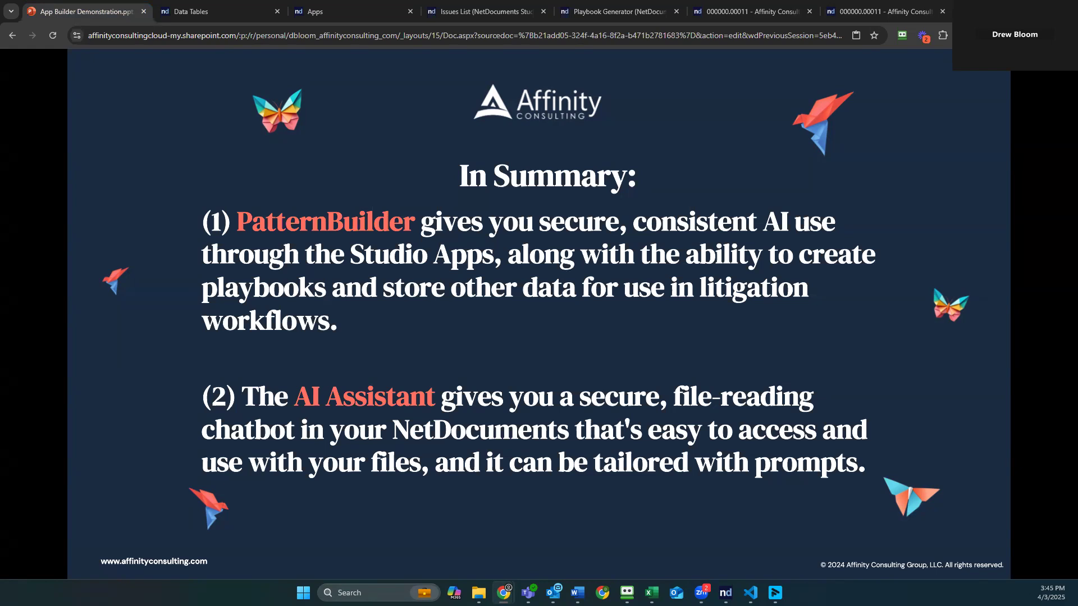
{"action": "mouse_move", "coordinate": [389, 492]}
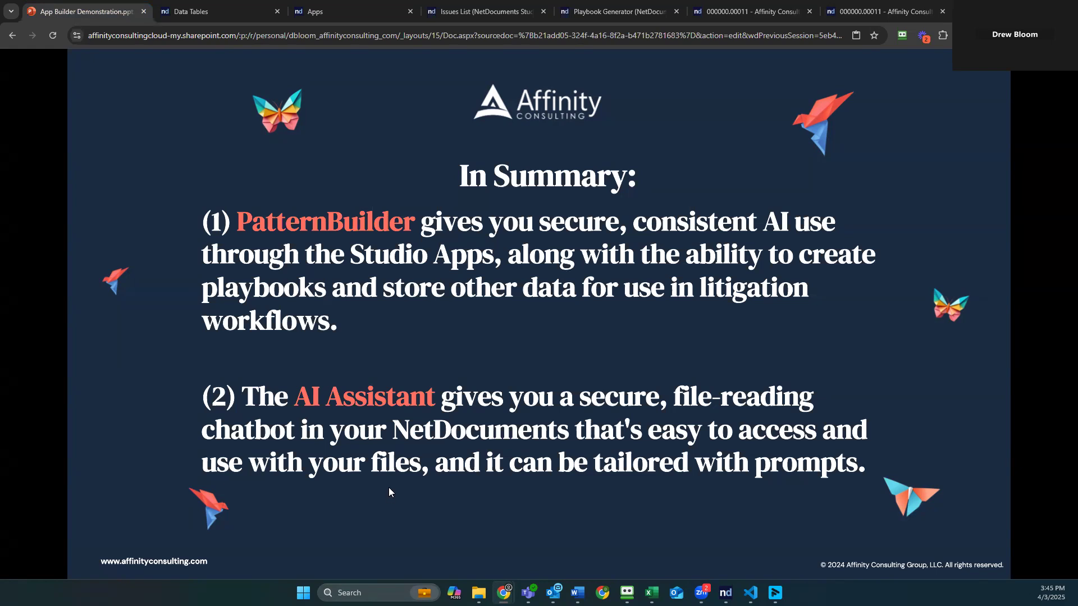